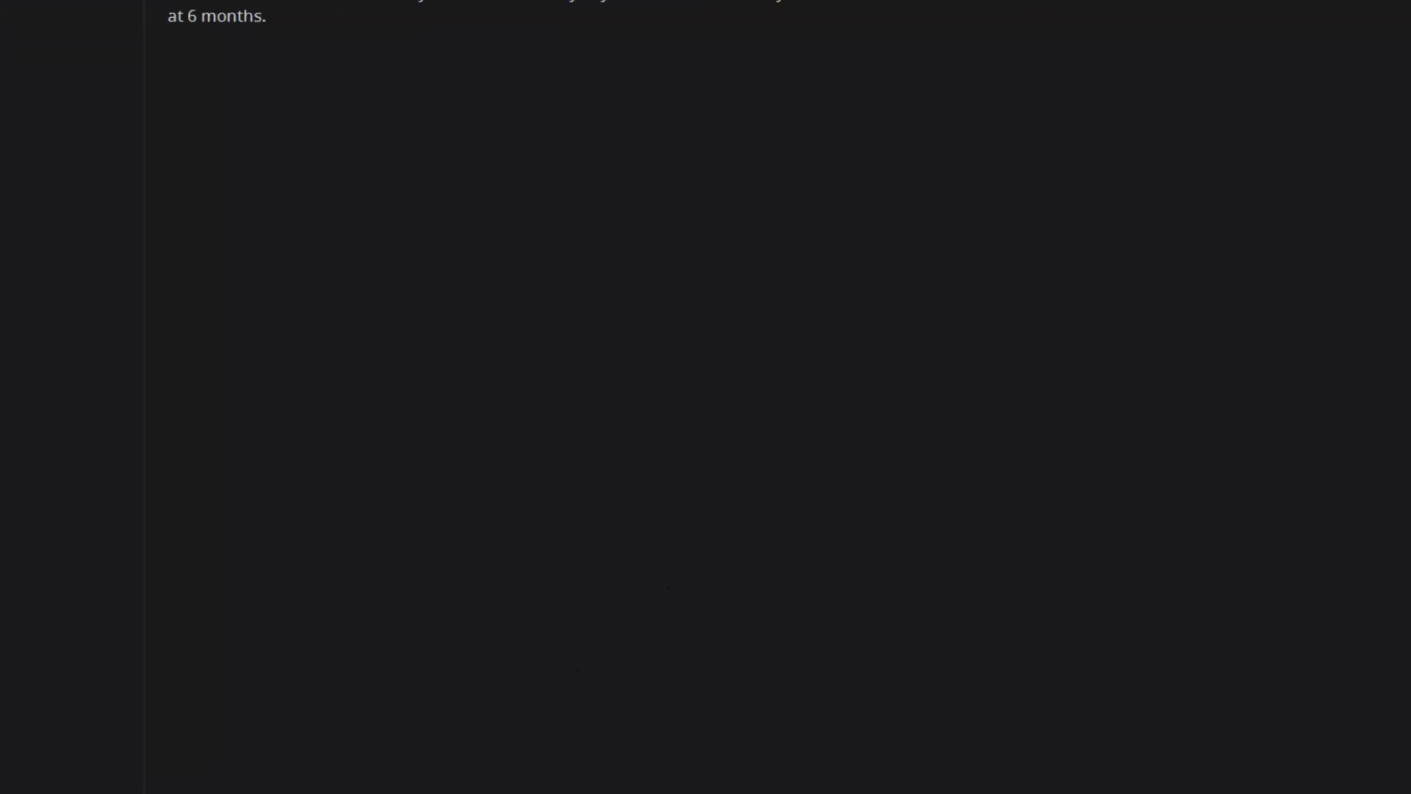
type("I am home schooling him and teaching him basics like colors and reading.")
type("Some people are worried this means I leave him alone a lot,")
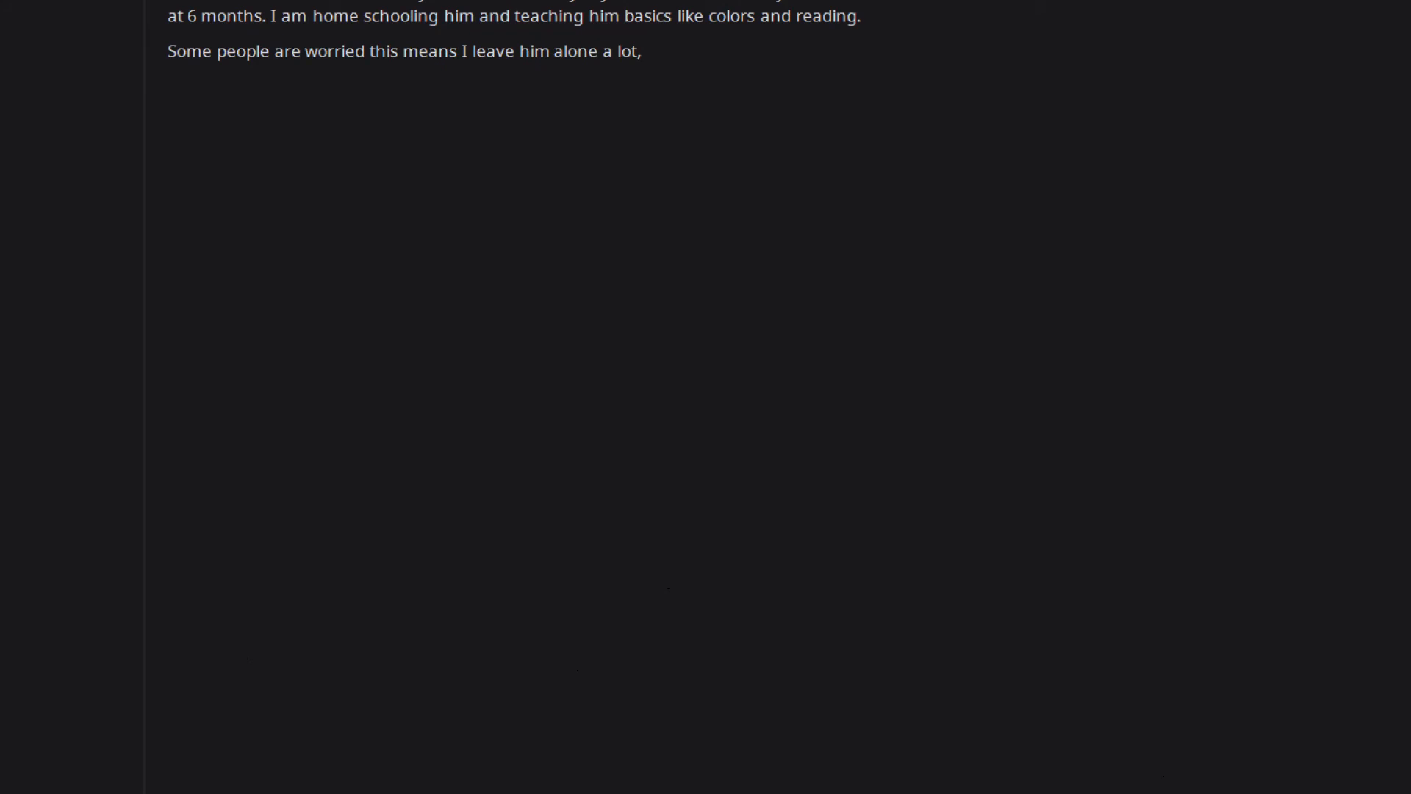
type("but I can assure you I don't and he is one of the most spoiled birds in the world.")
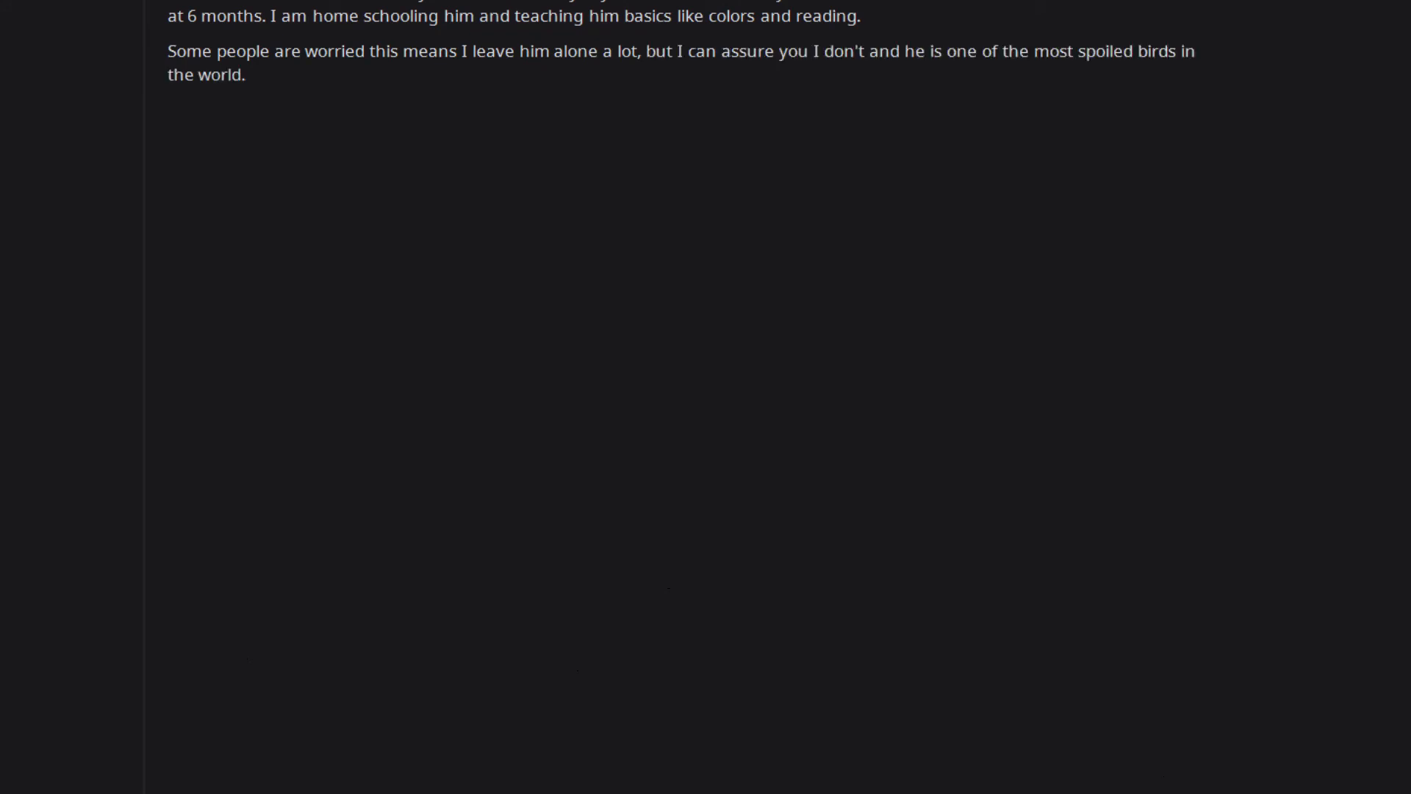
type("I work from home and my husband and I very rarely leave the house together.")
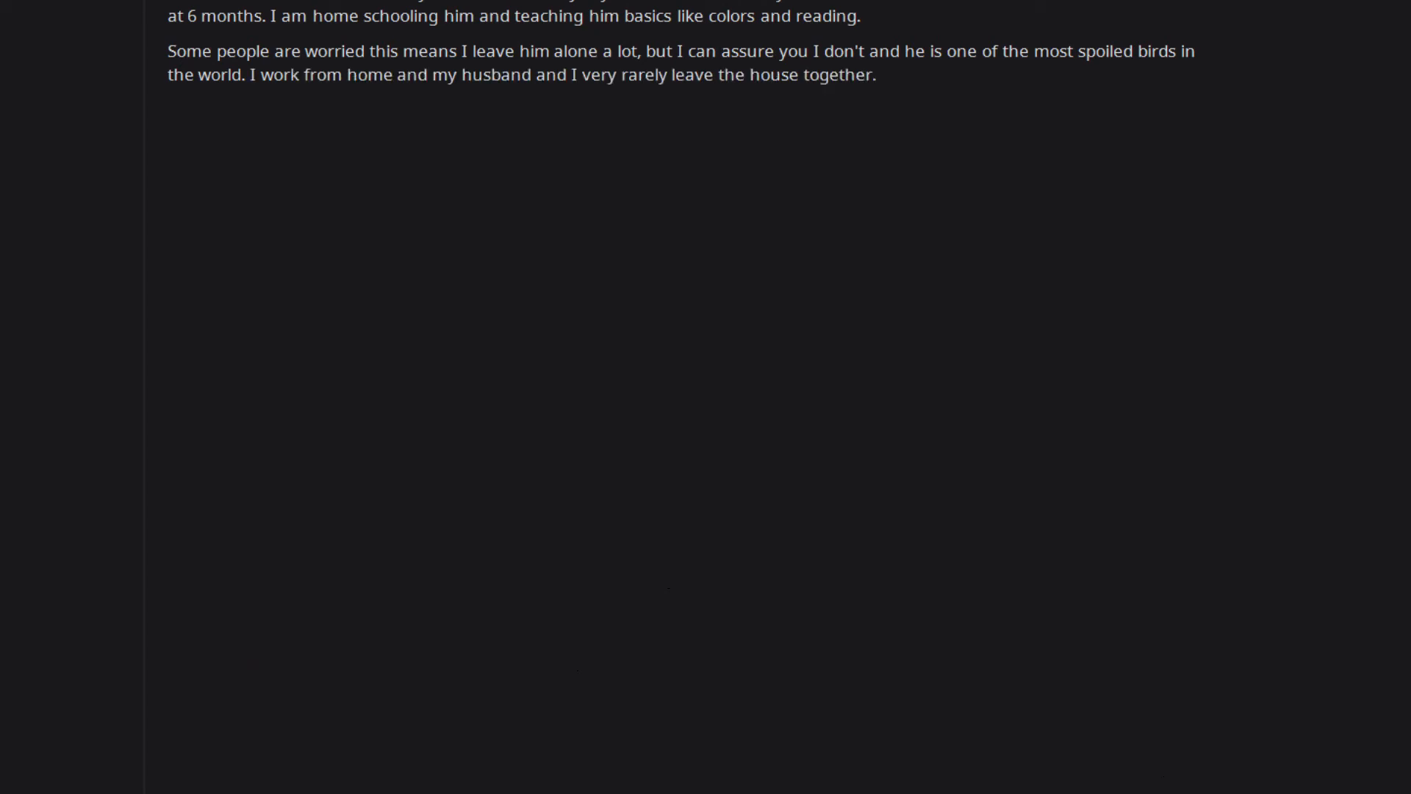
type("The biggest reason why my fear is irrational is because I refuse to leave the house unless it's absolutely necessary.")
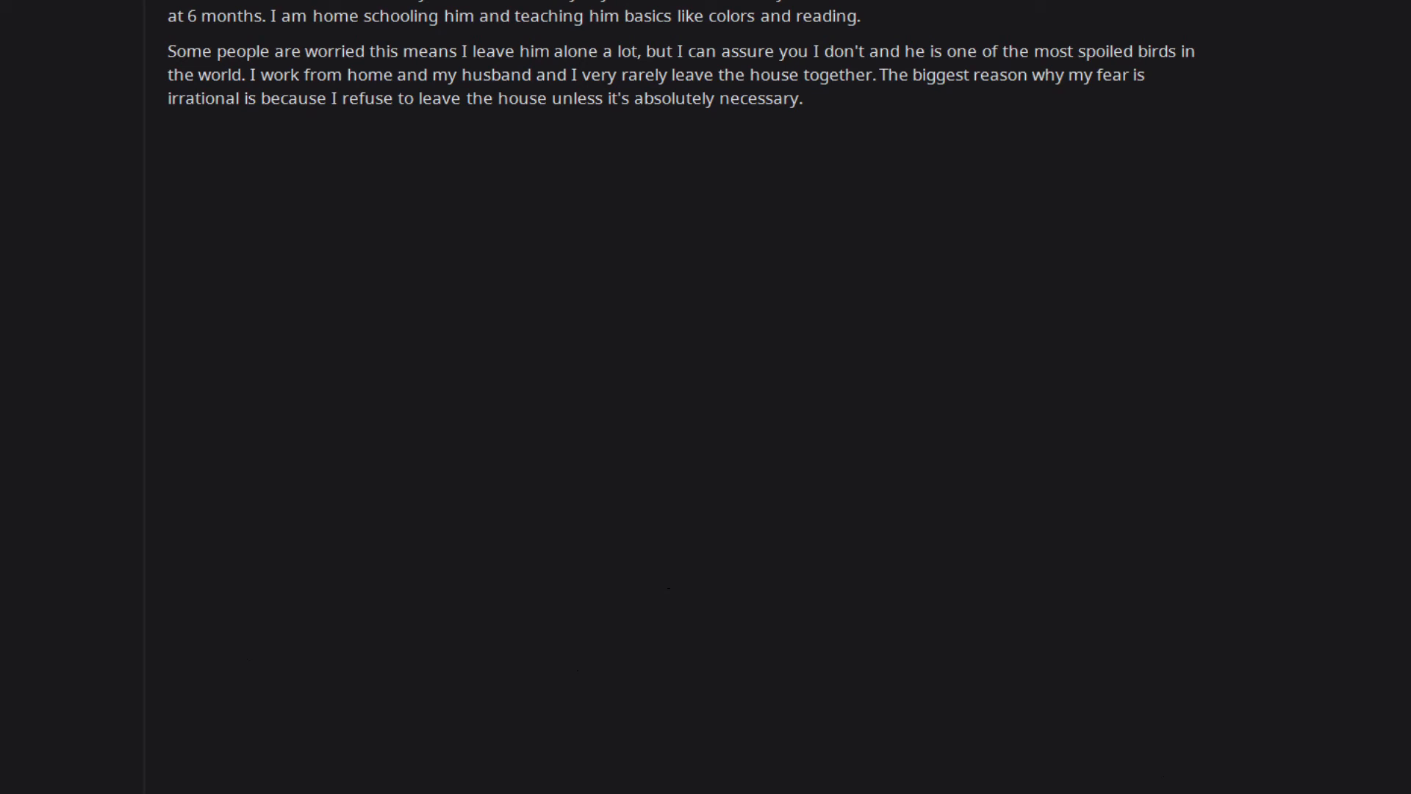
type("He has never been locked in a cage.")
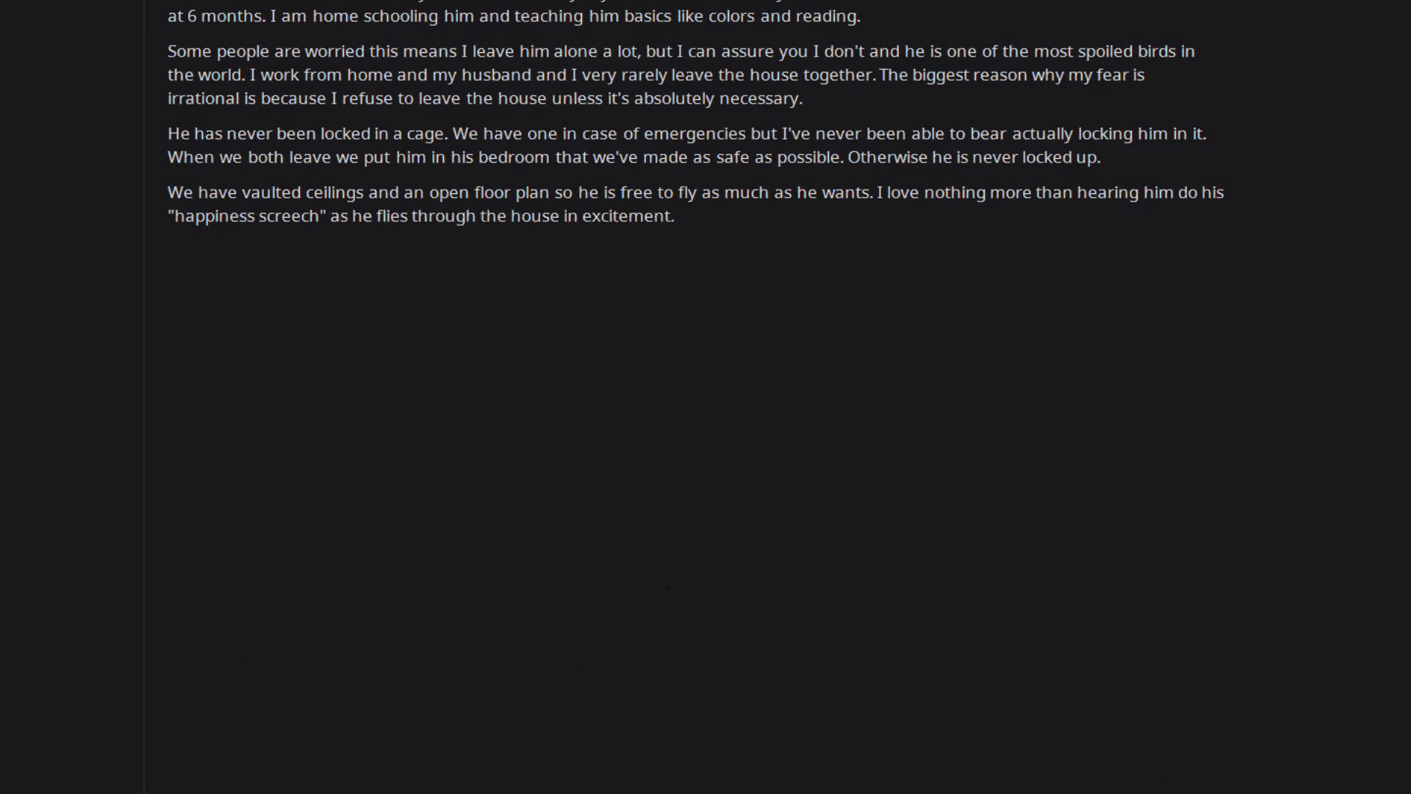
type("We also installed a rope that goes across the loft that we run our business out of,")
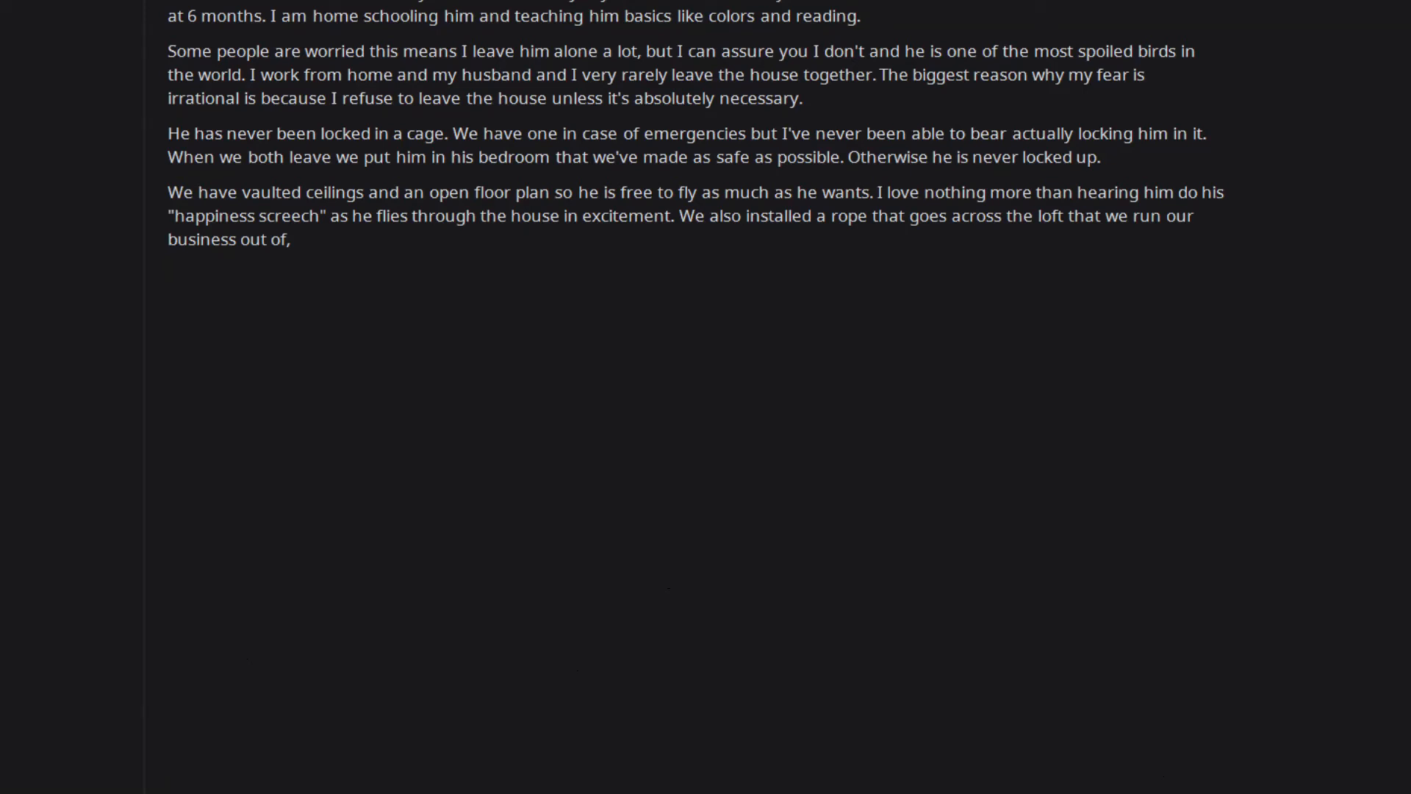
type("that has 14 different toys on it that he loves to play with.")
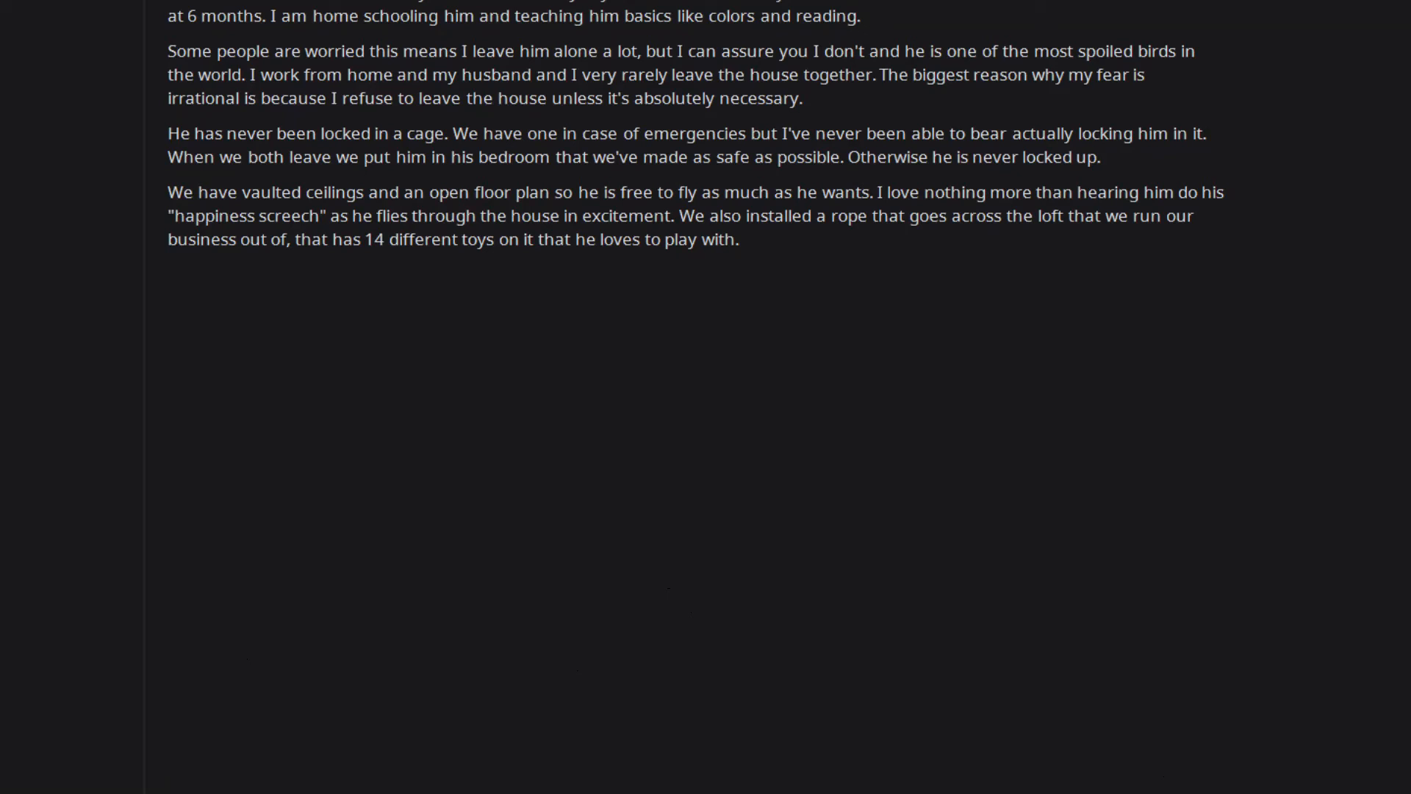
type("I feed him fresh food,")
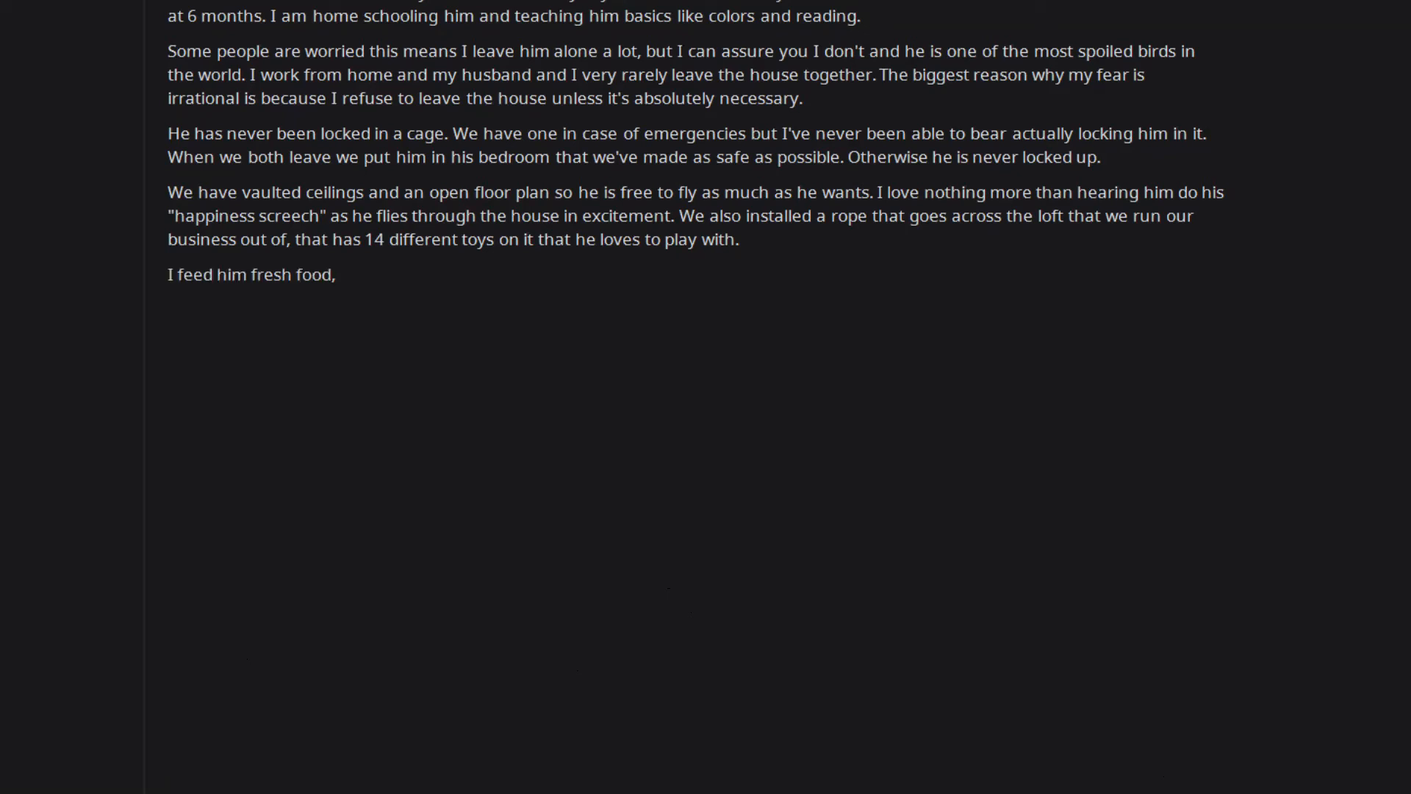
type("not pellets, 3+ times a day.")
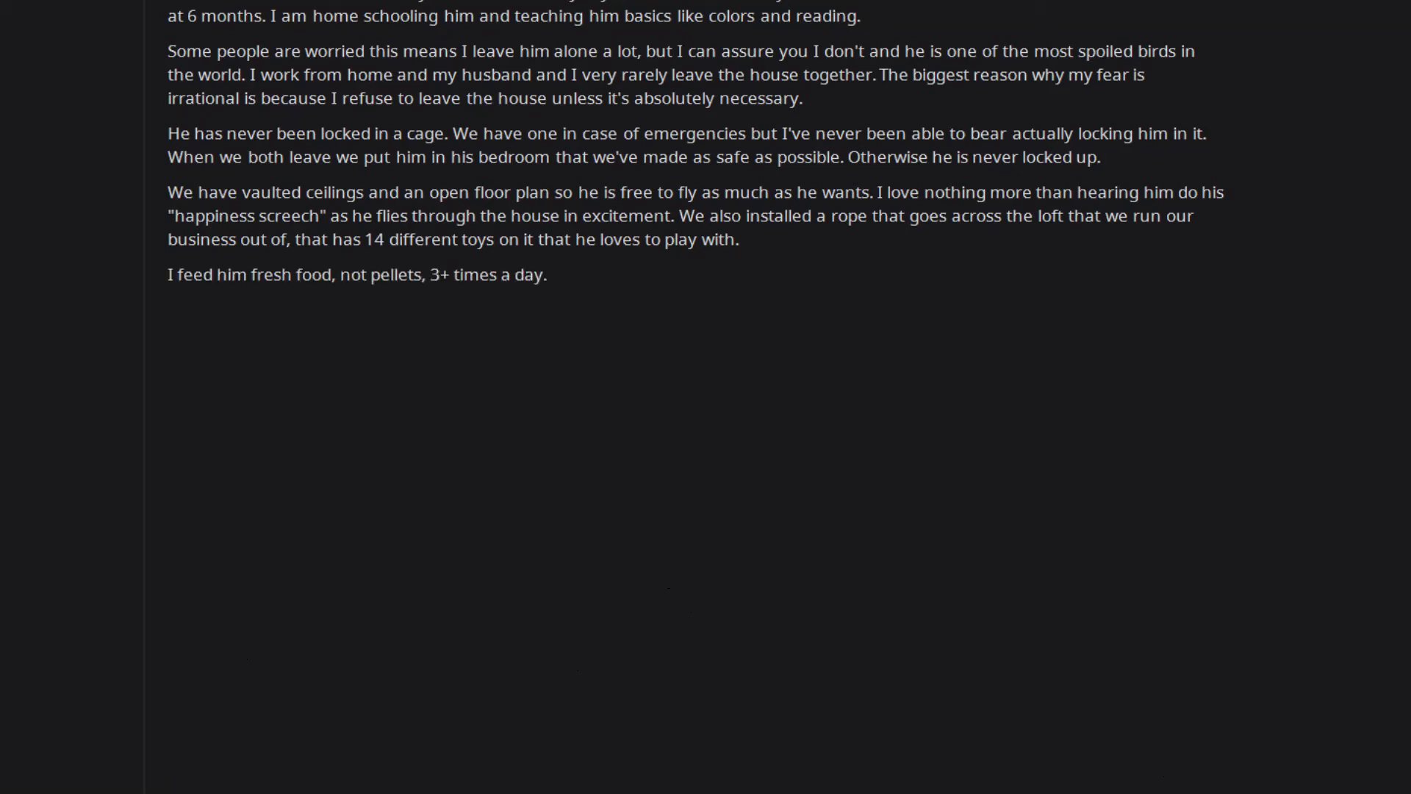
type("Every night I usually cook a healthy dinner,")
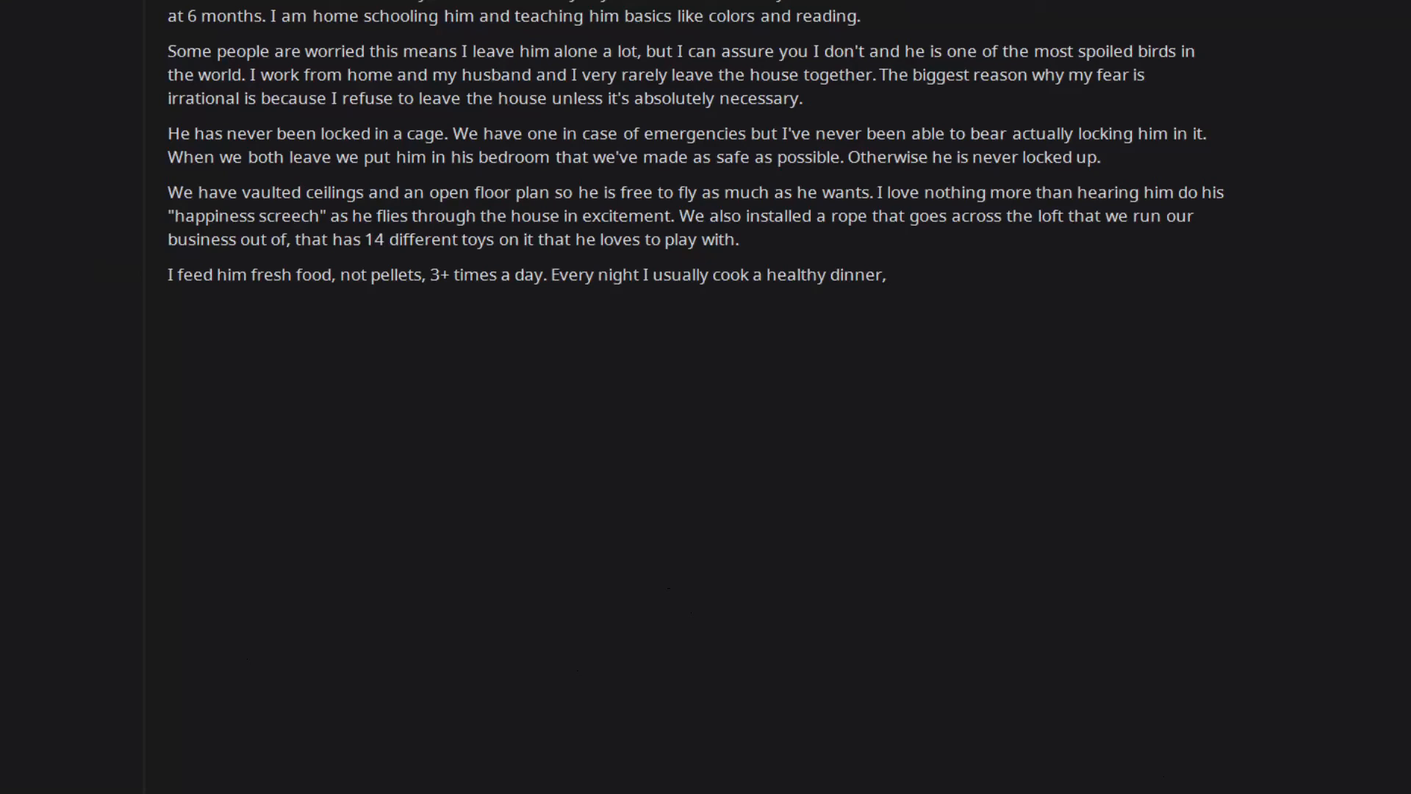
type("which means my husband and I have limited ourselves to a parrot friendly diet only.")
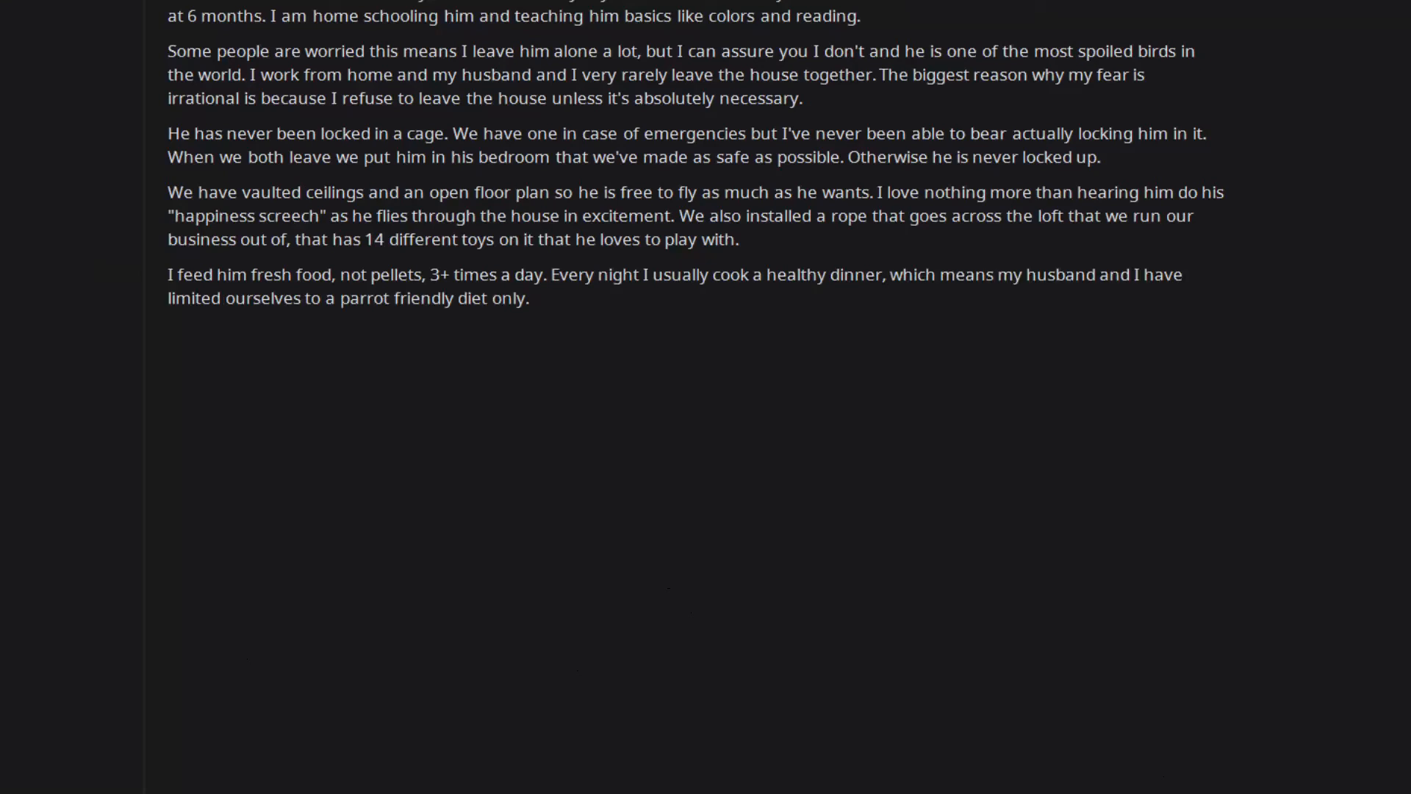
type("We share anything we make too.")
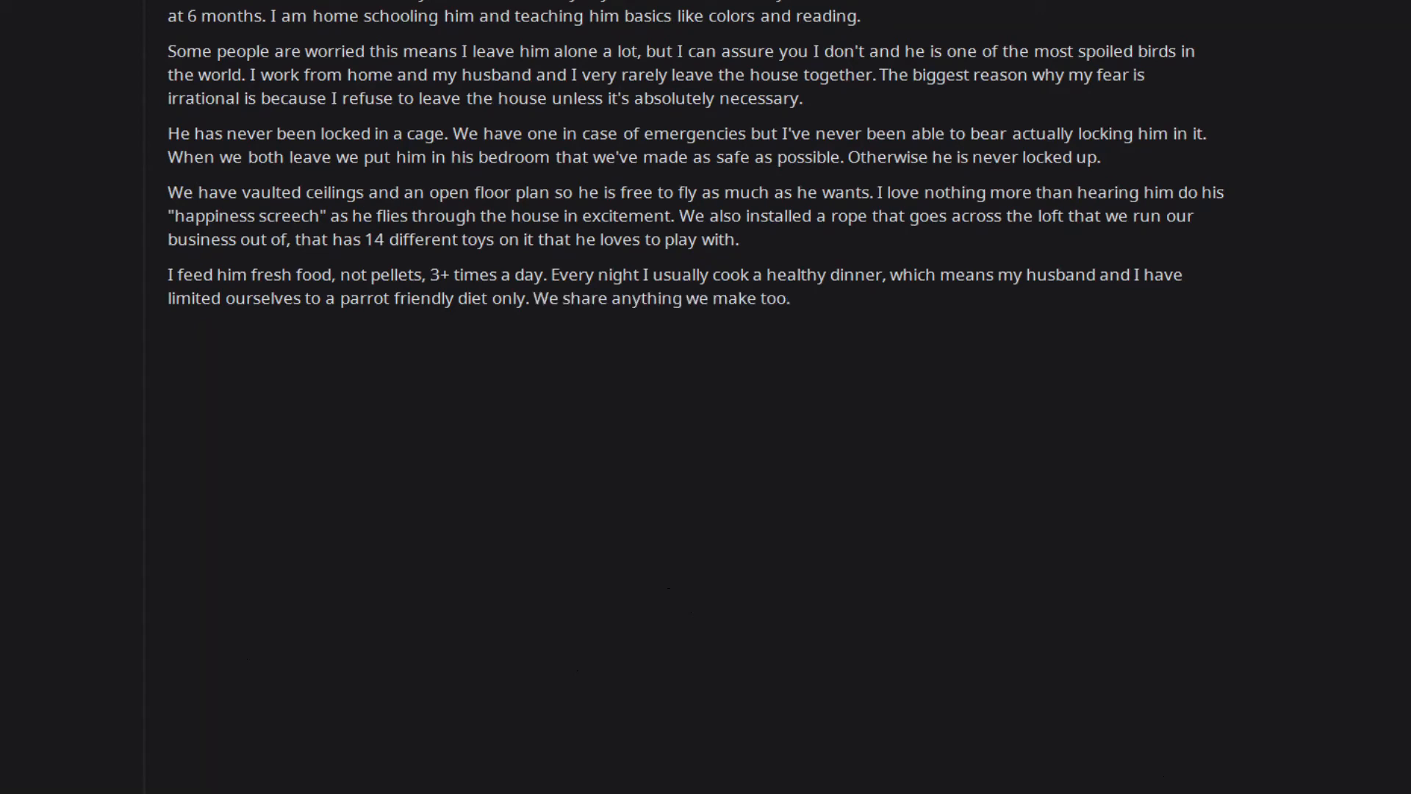
type("He is a spoiled 3 year old that can fly,")
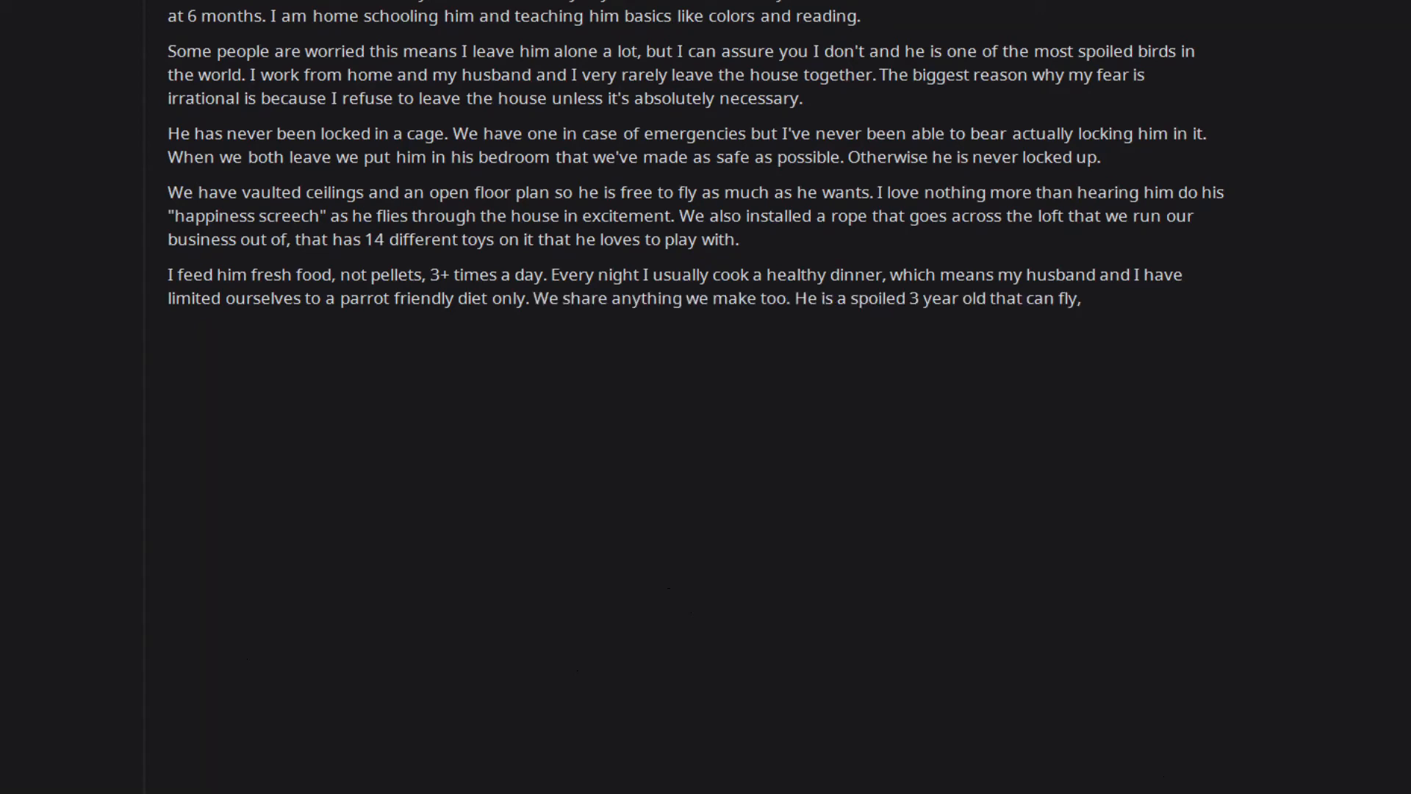
type("we have no choice.")
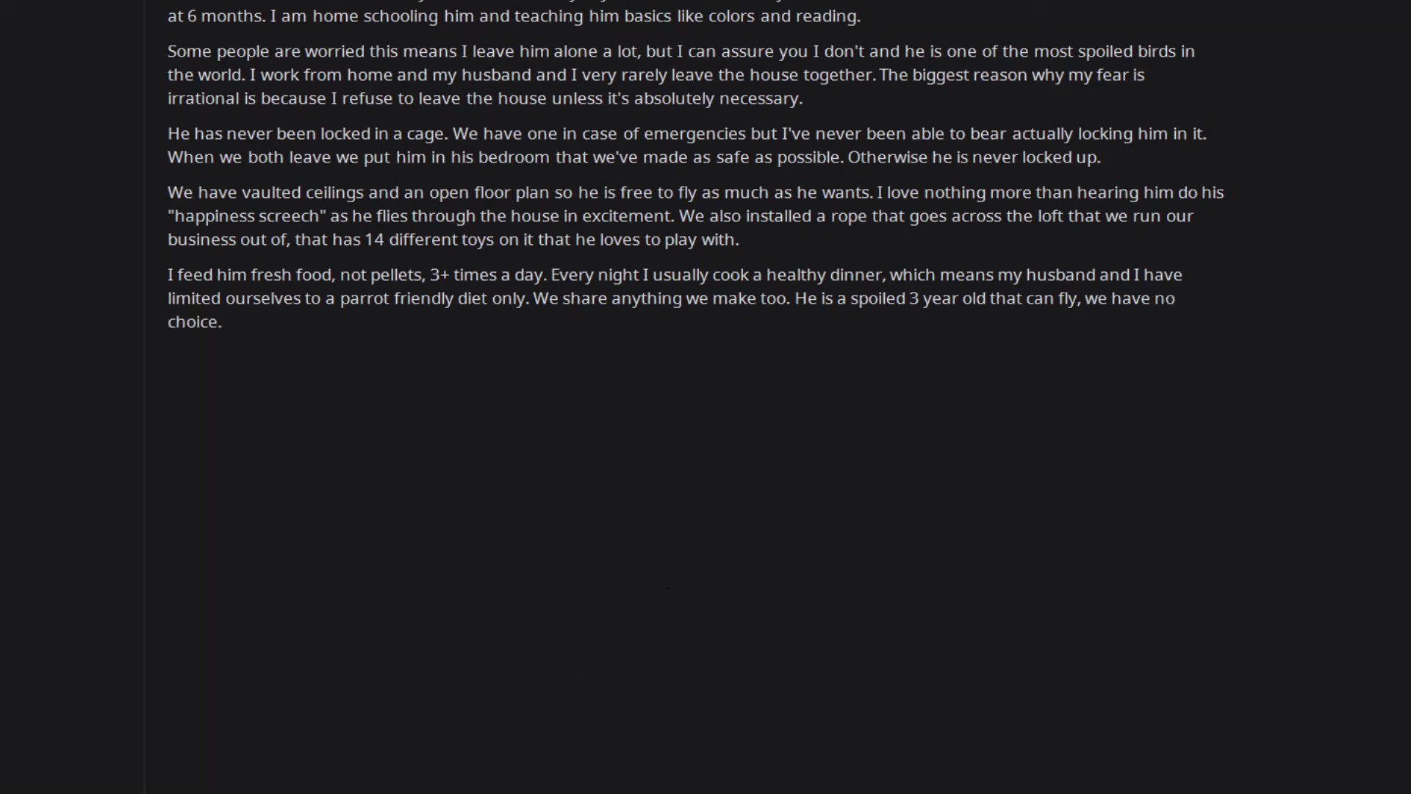
type("He will land in our head and steal the food off our utensils.")
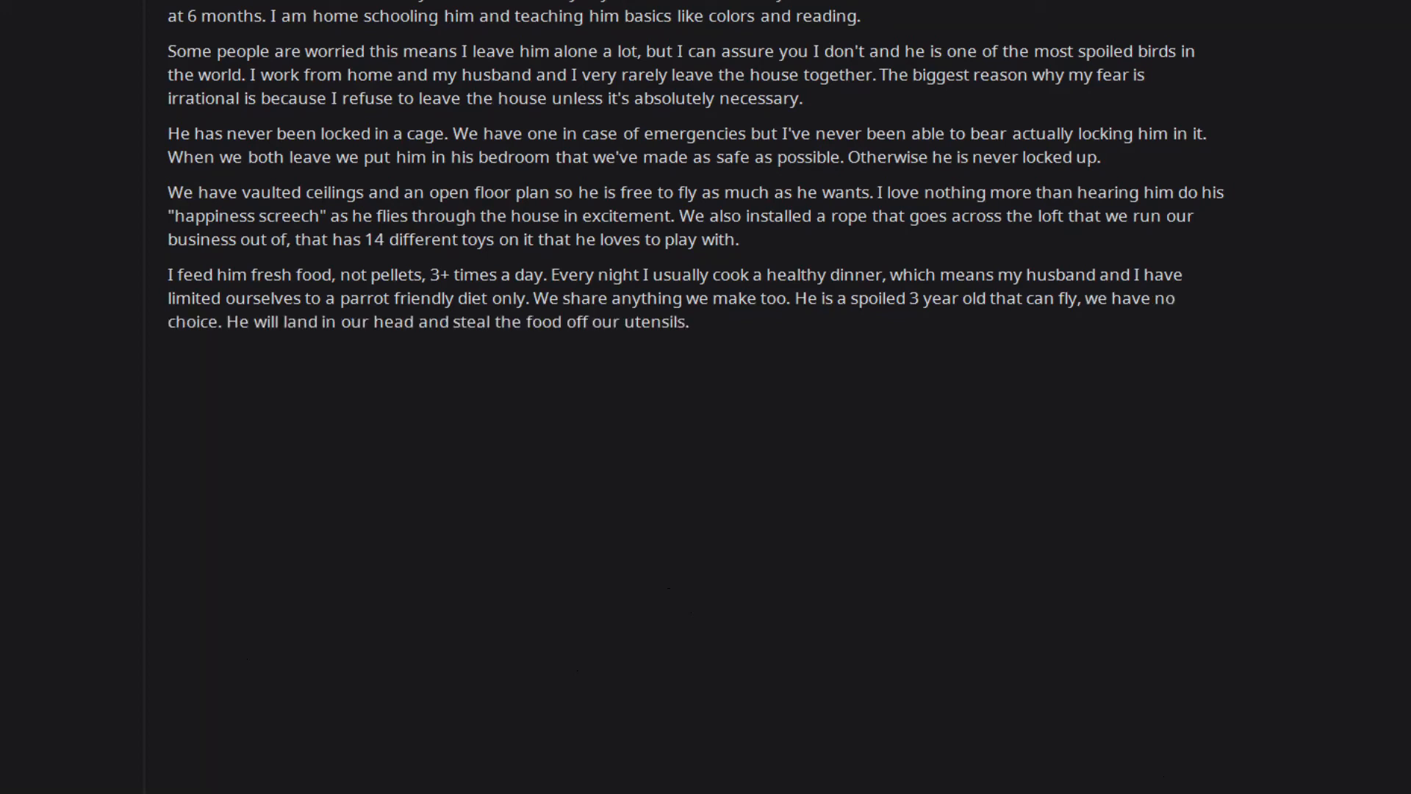
type("My main fear is that his new owner wouldn't spoil him to this degree.")
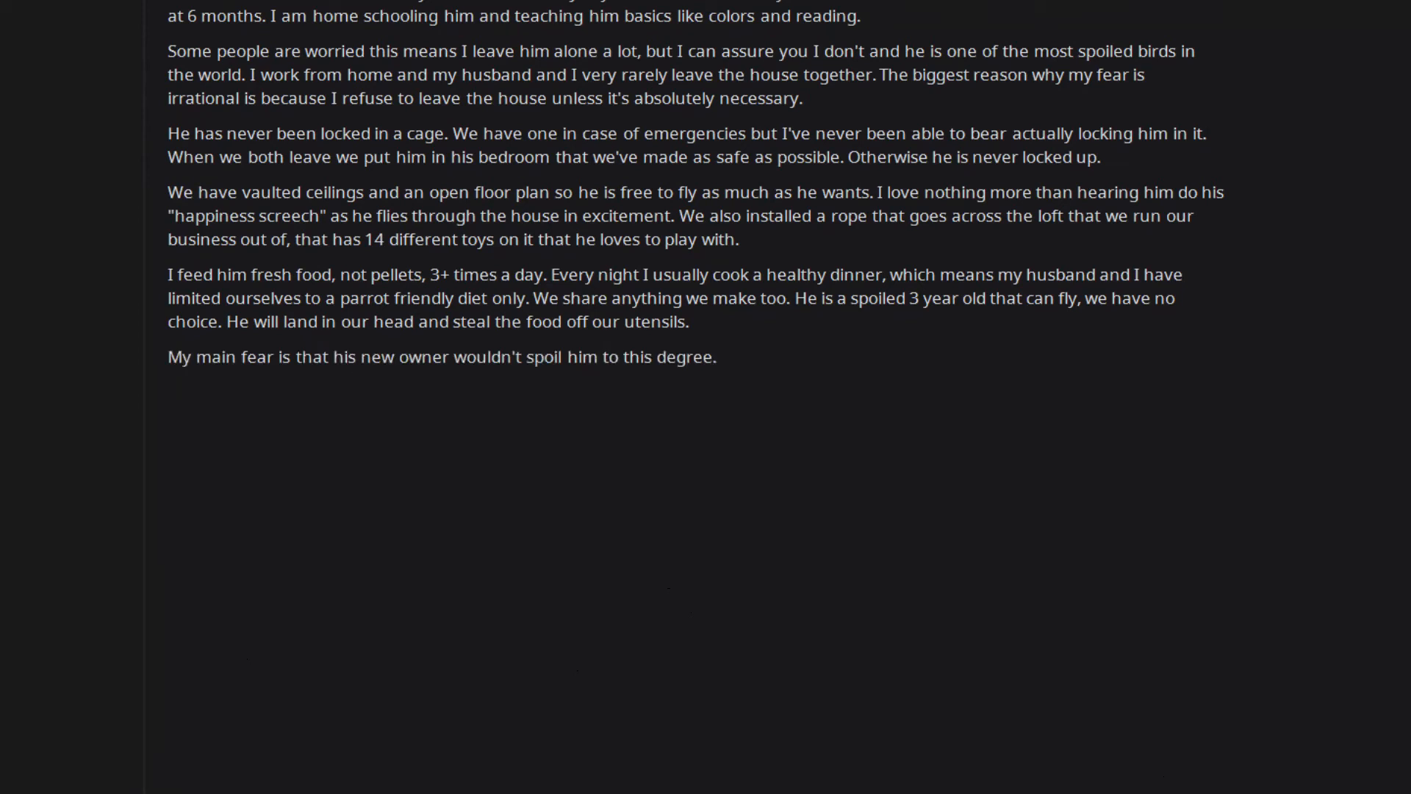
type("That he would be locked in a cage and treated like furniture. That he would have his wings trimmed and never fly again.")
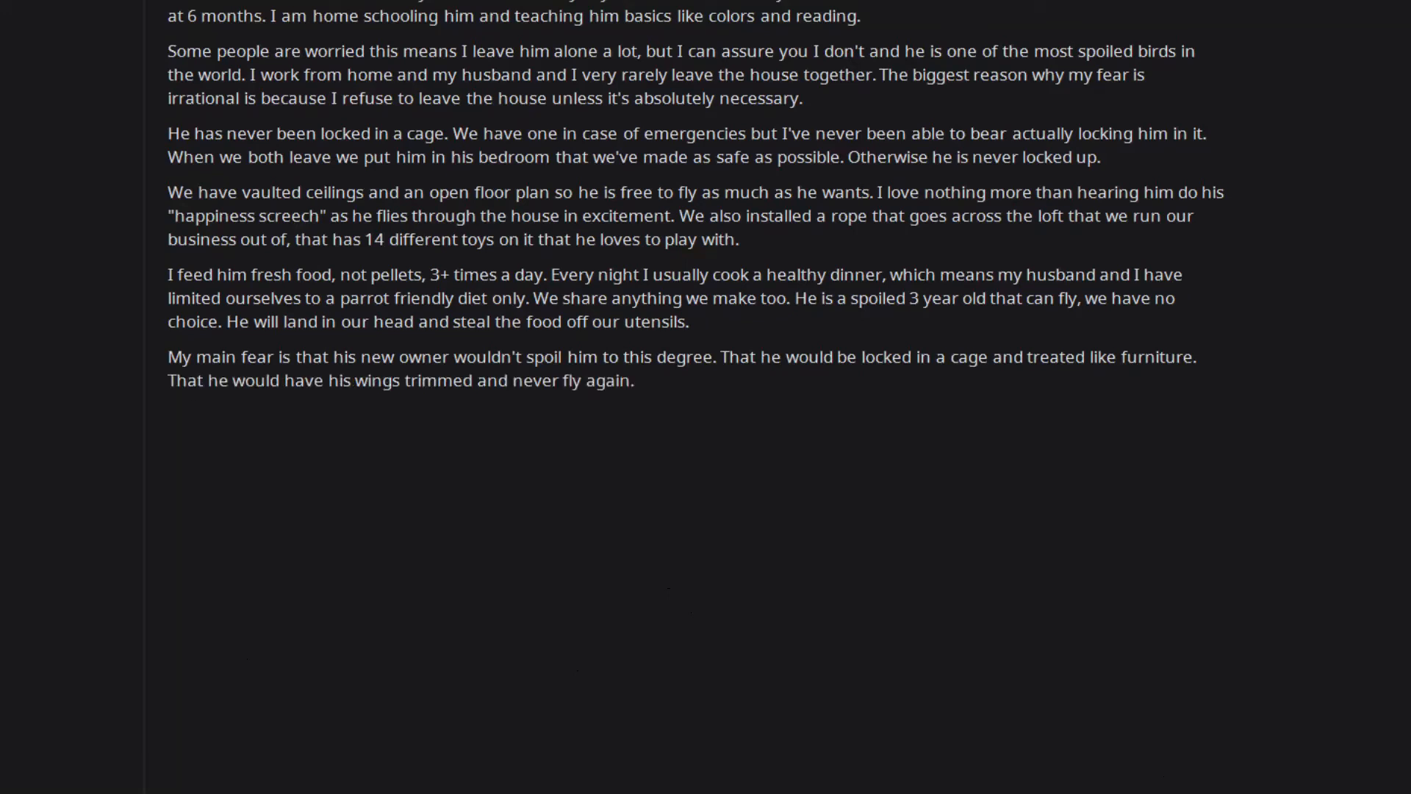
type("That he wouldn't be taken to the vet if he got sick.")
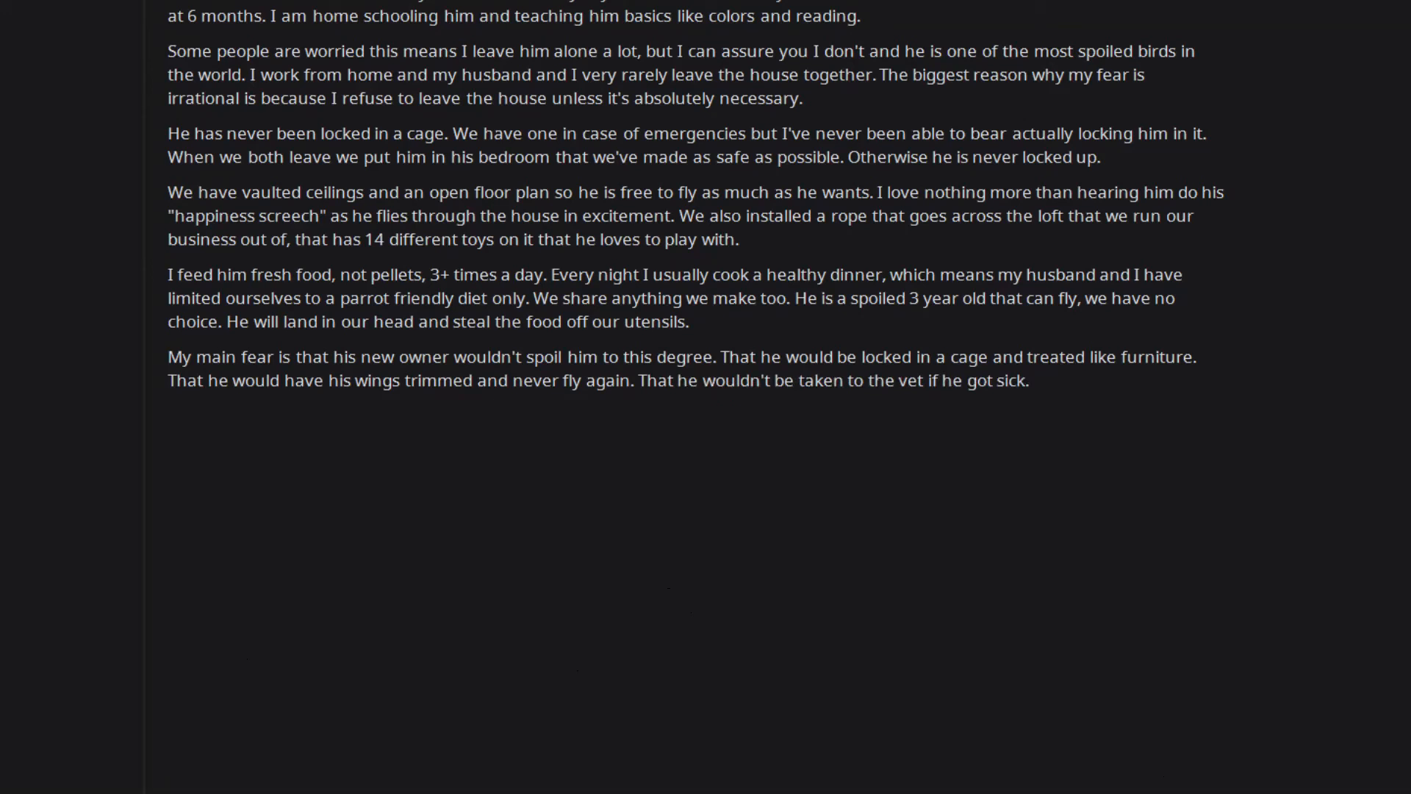
type("That he would be yelled at or even hit.")
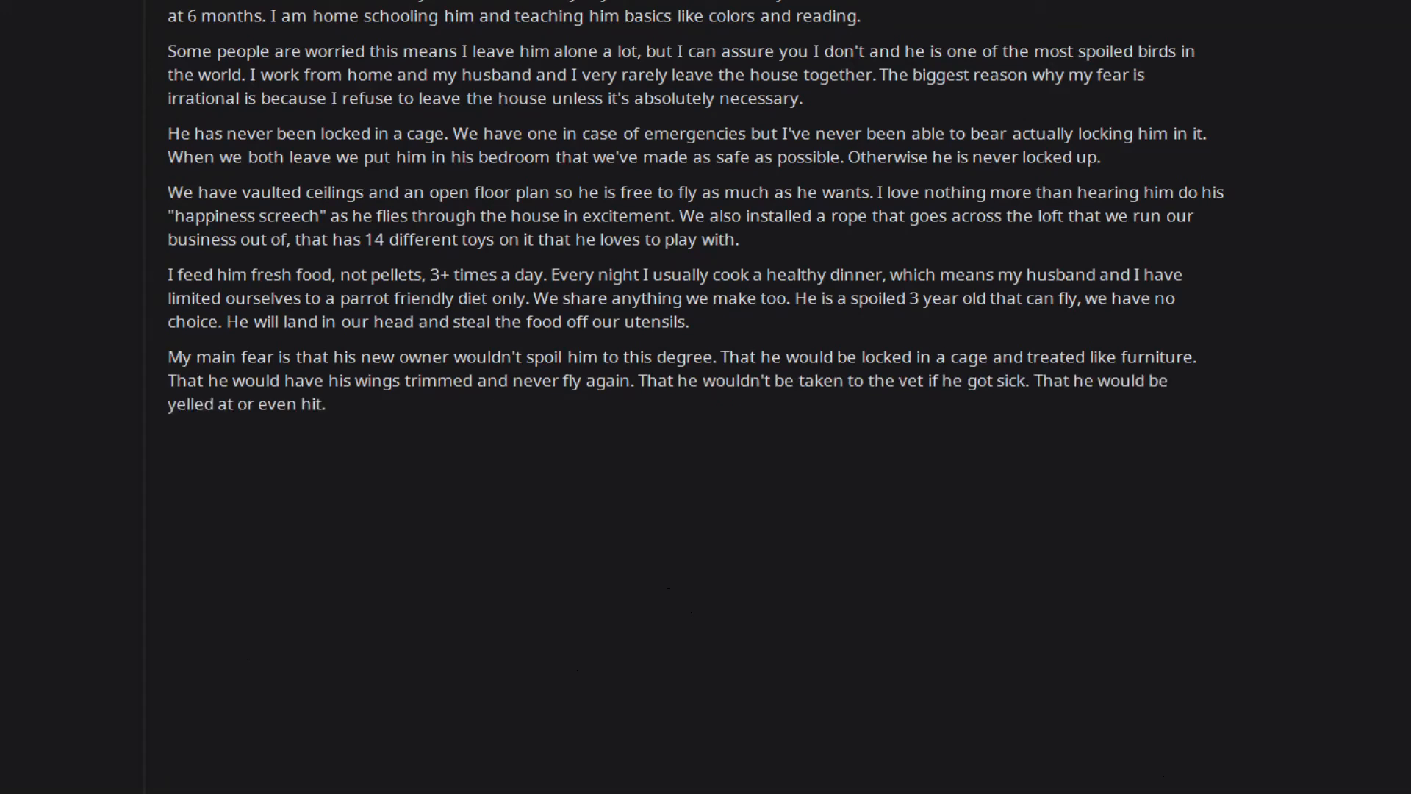
type("That he would be devastated he lost his Mommy and Daddy.")
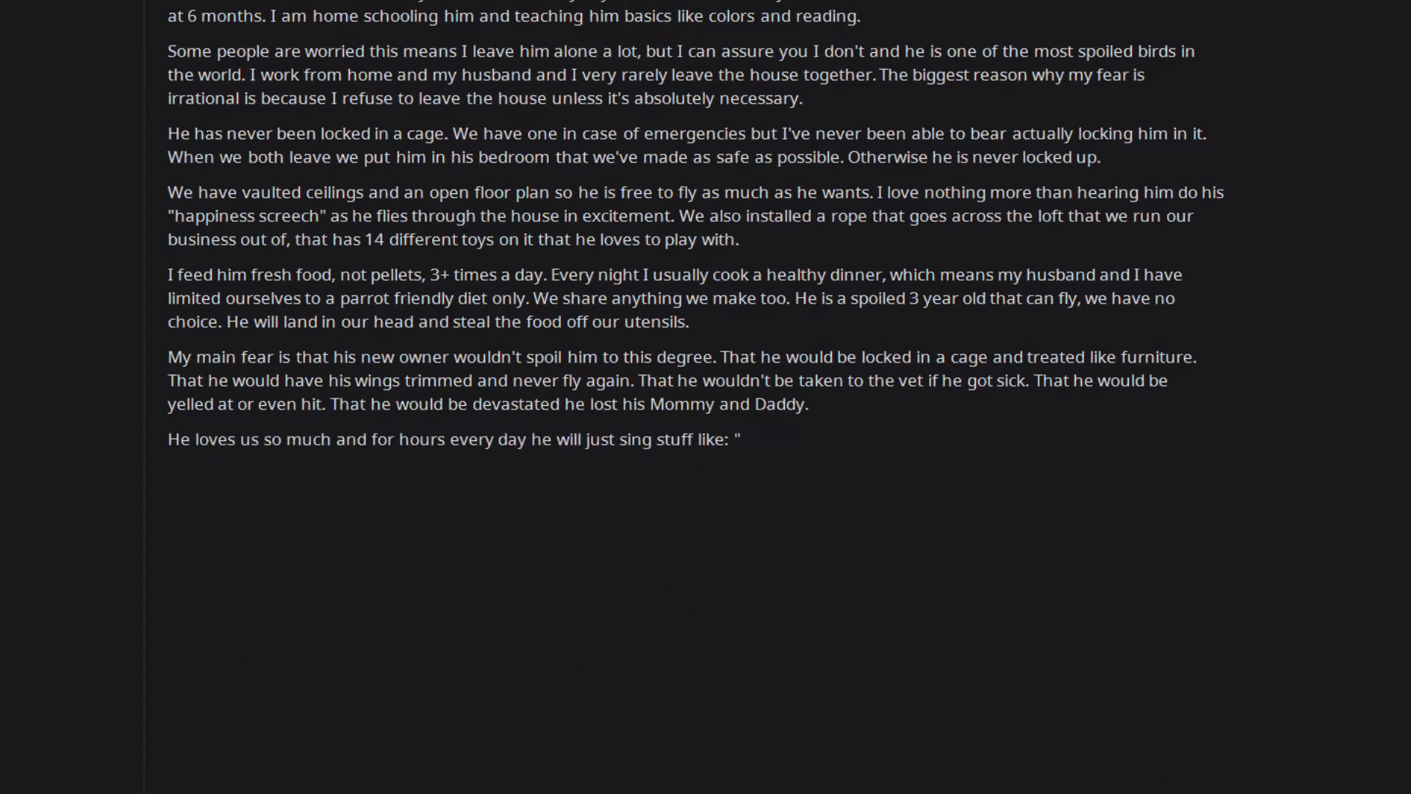
type("I love you,")
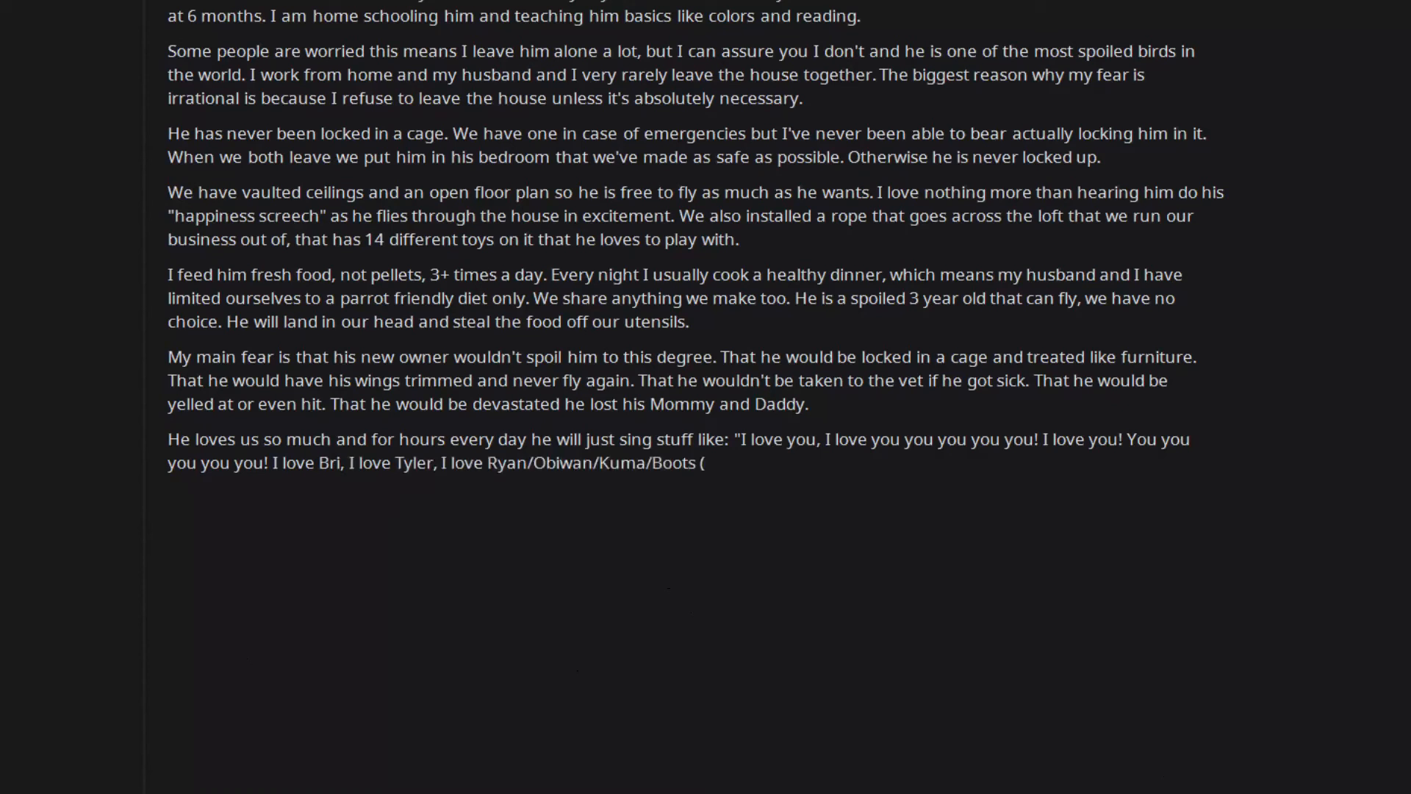
type("our other pets). I love apples!")
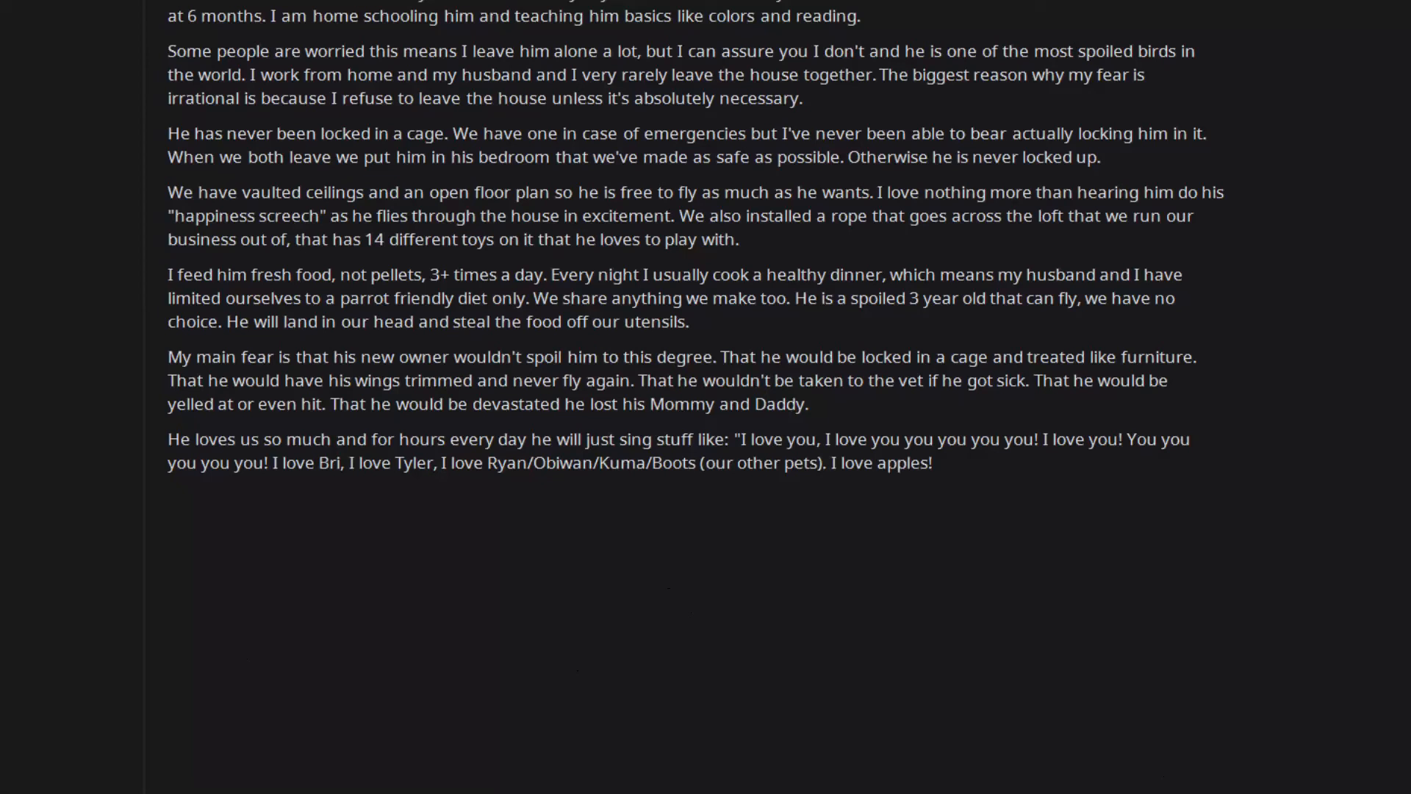
type("I love you you you you you!!\"")
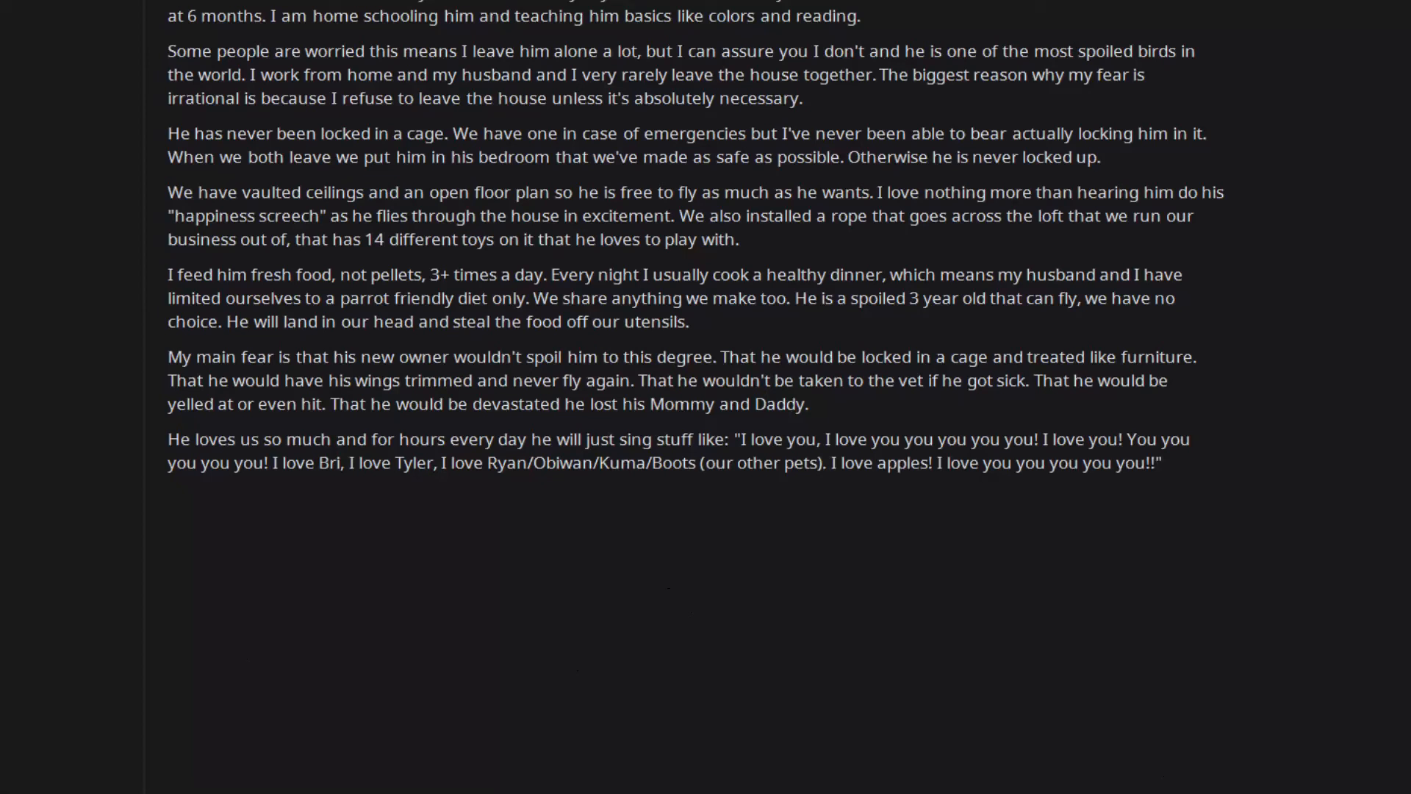
type("I would never stop worrying that he is being neglected or abused,")
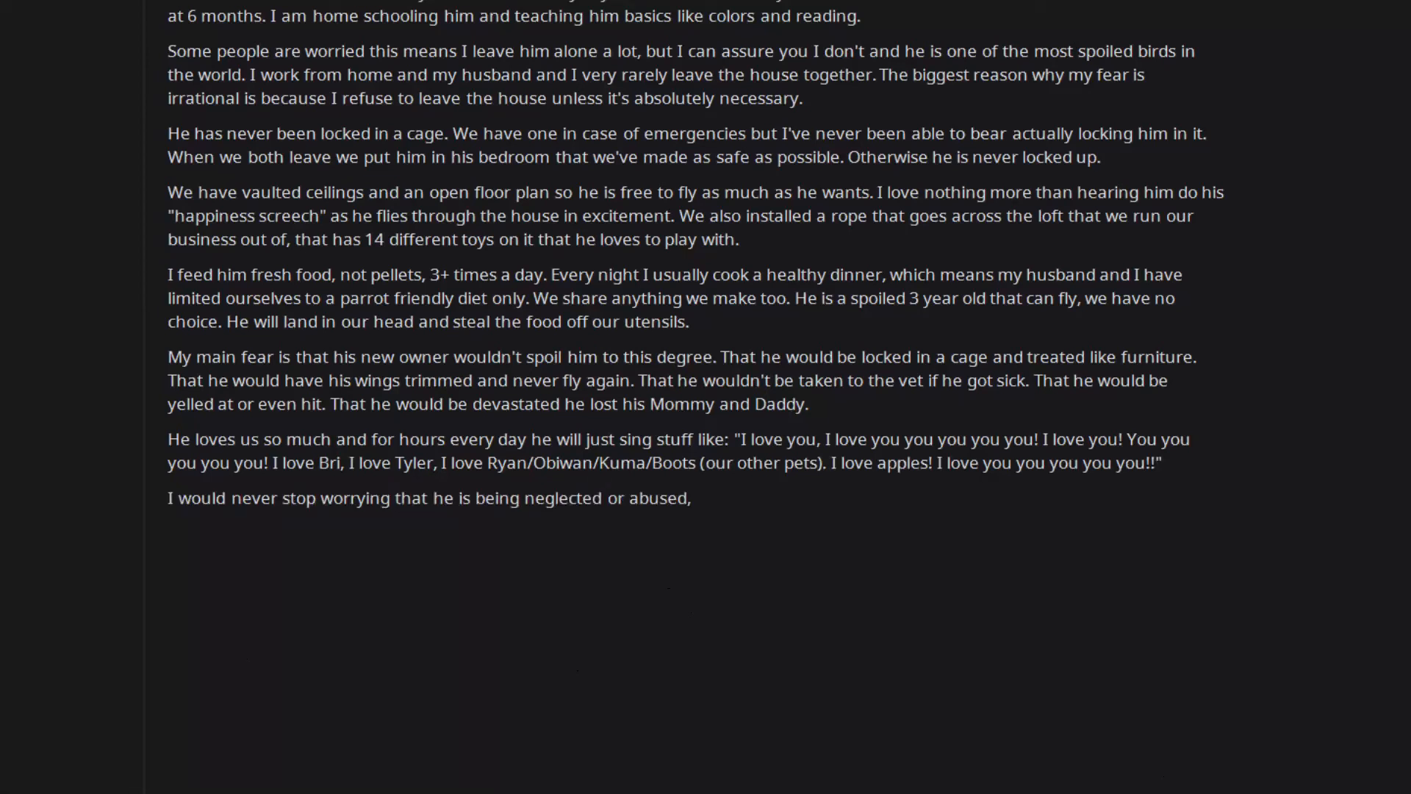
type("and that would continue for the rest of my life because it is possible that he could out live me.")
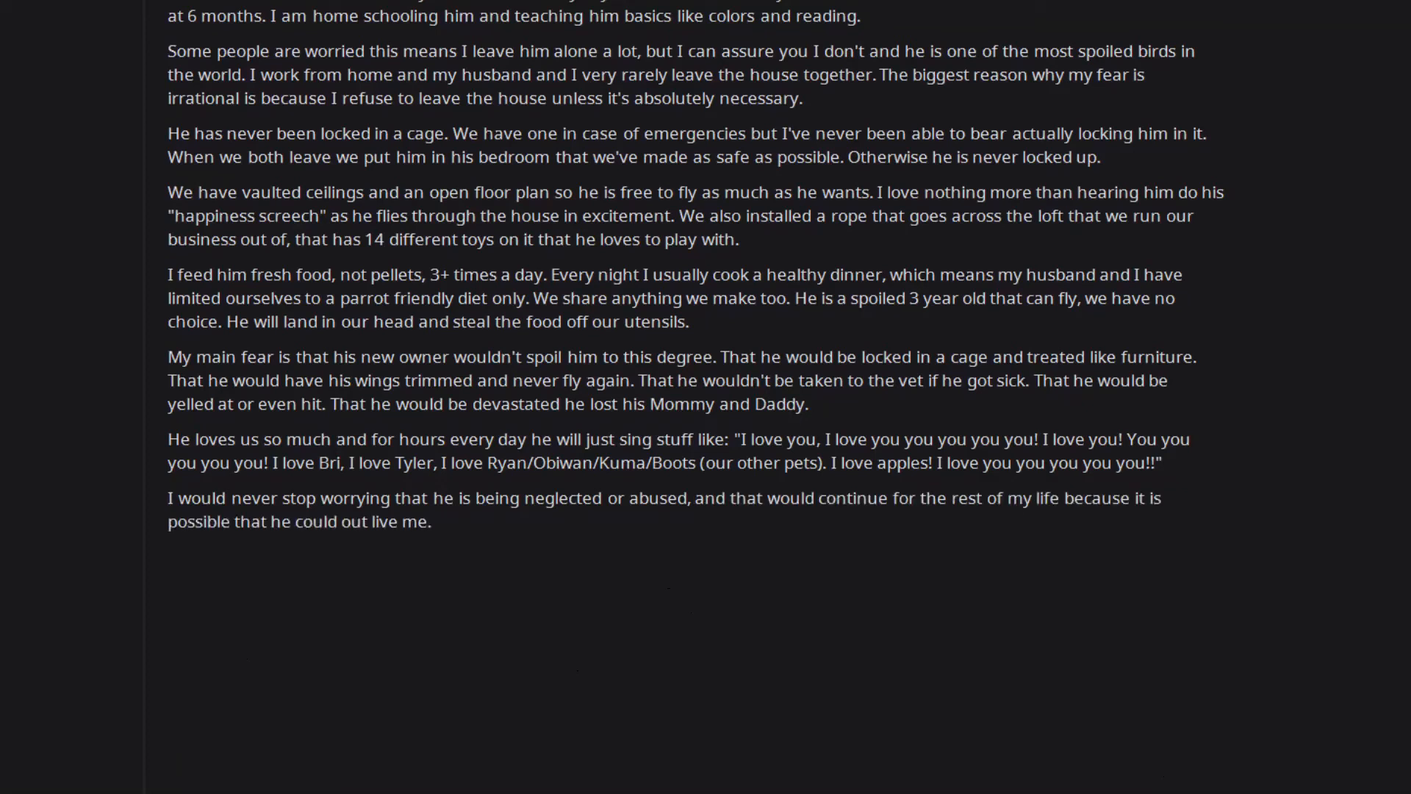
type("My fear of living without him is strong,")
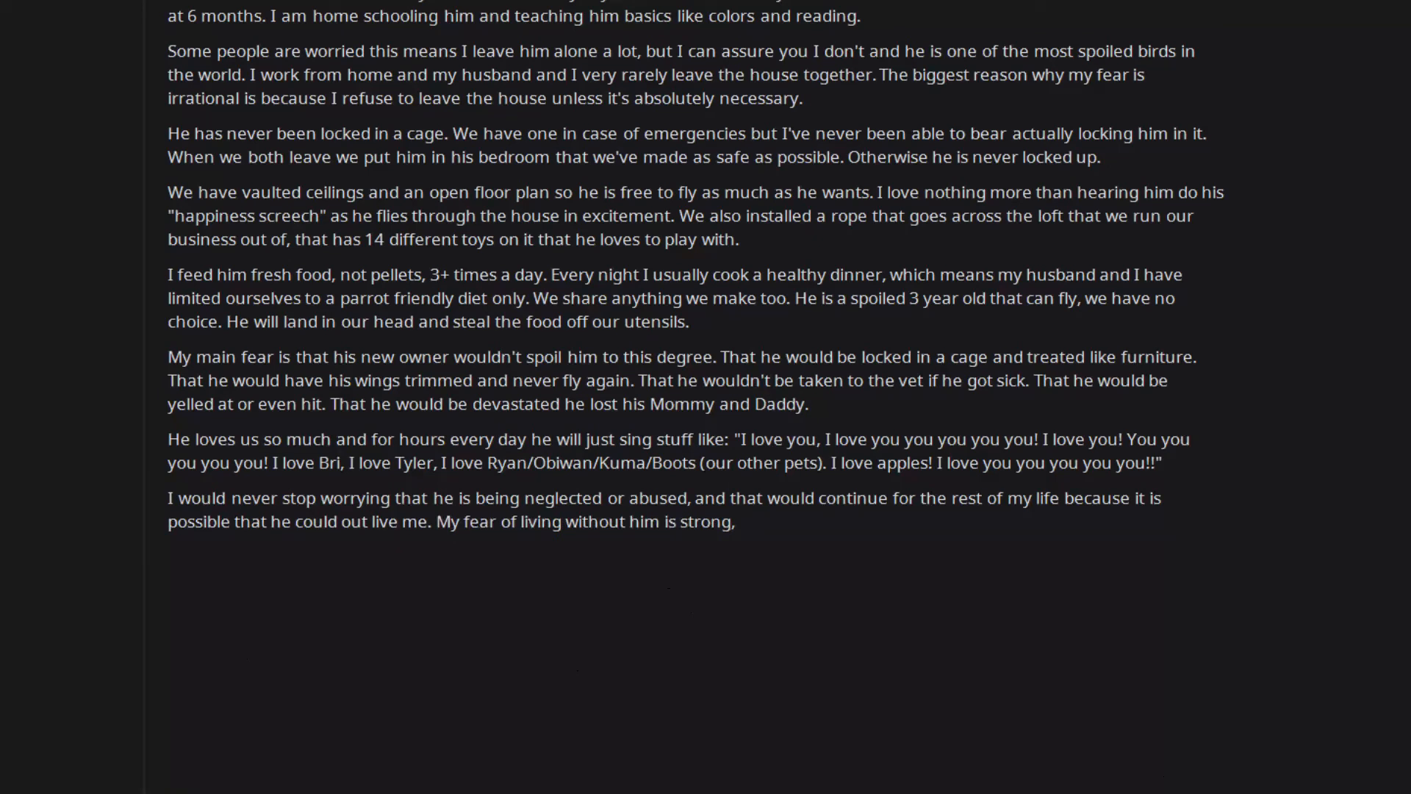
type("but my fear of him living without me is stronger.")
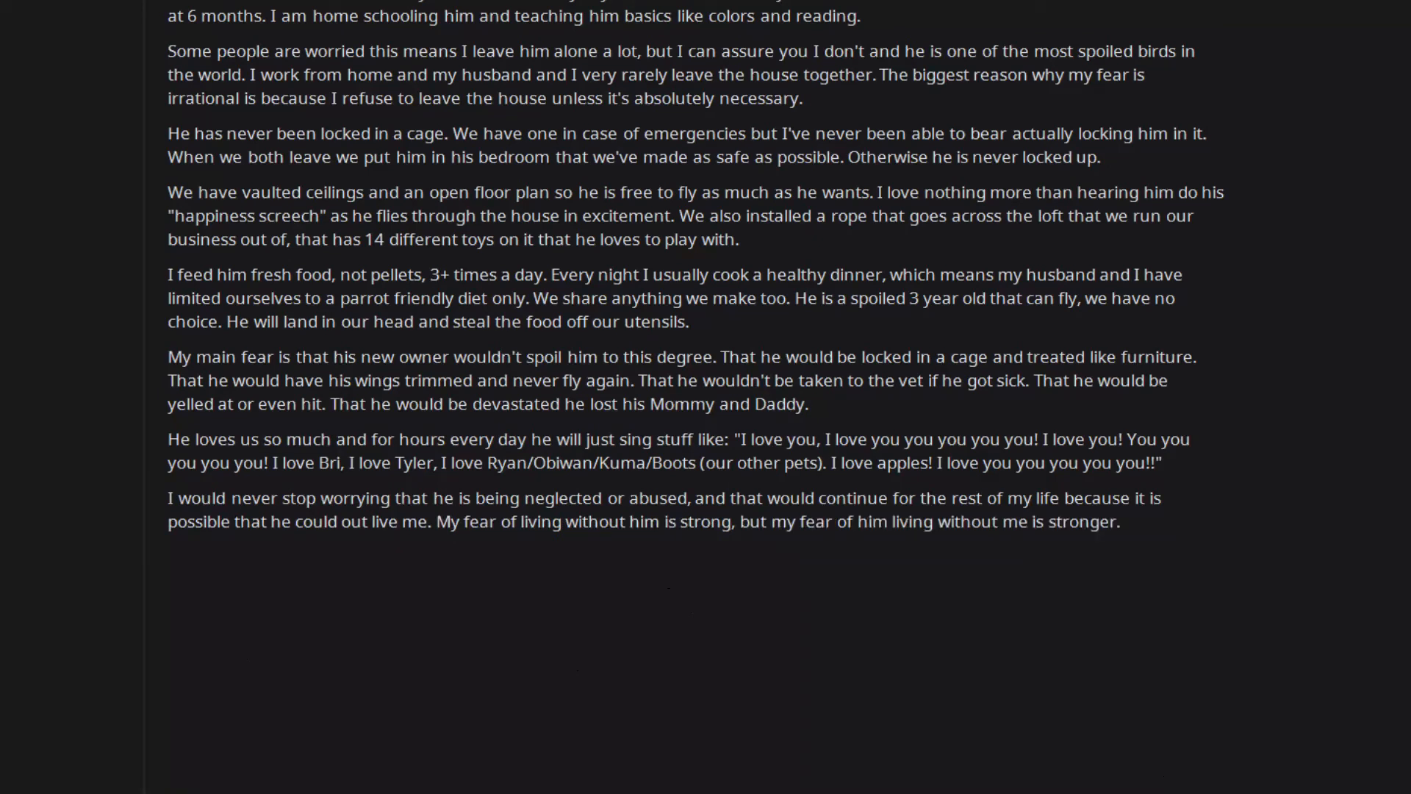
type("To those of you who are interested him stealing him,")
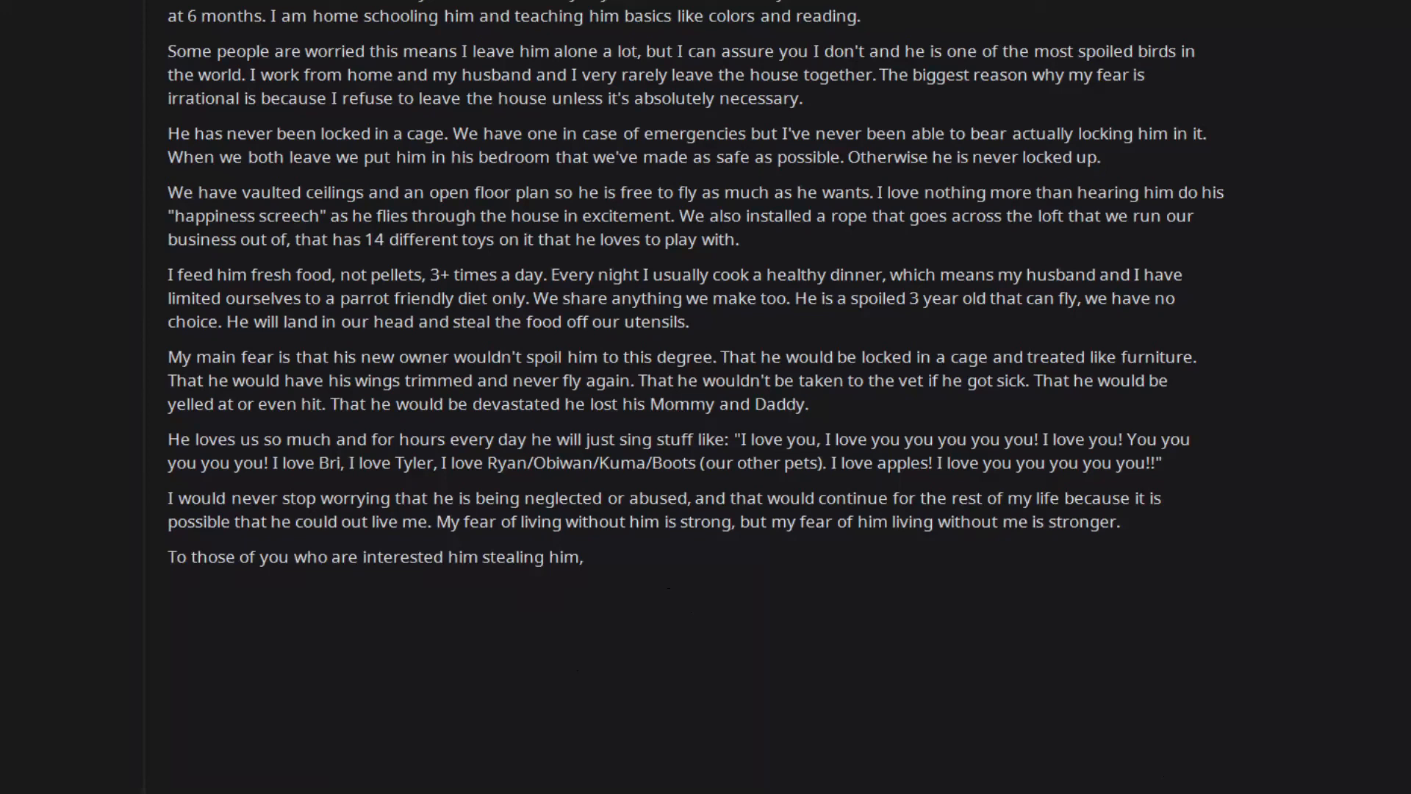
type("here is why that is a bad idea:")
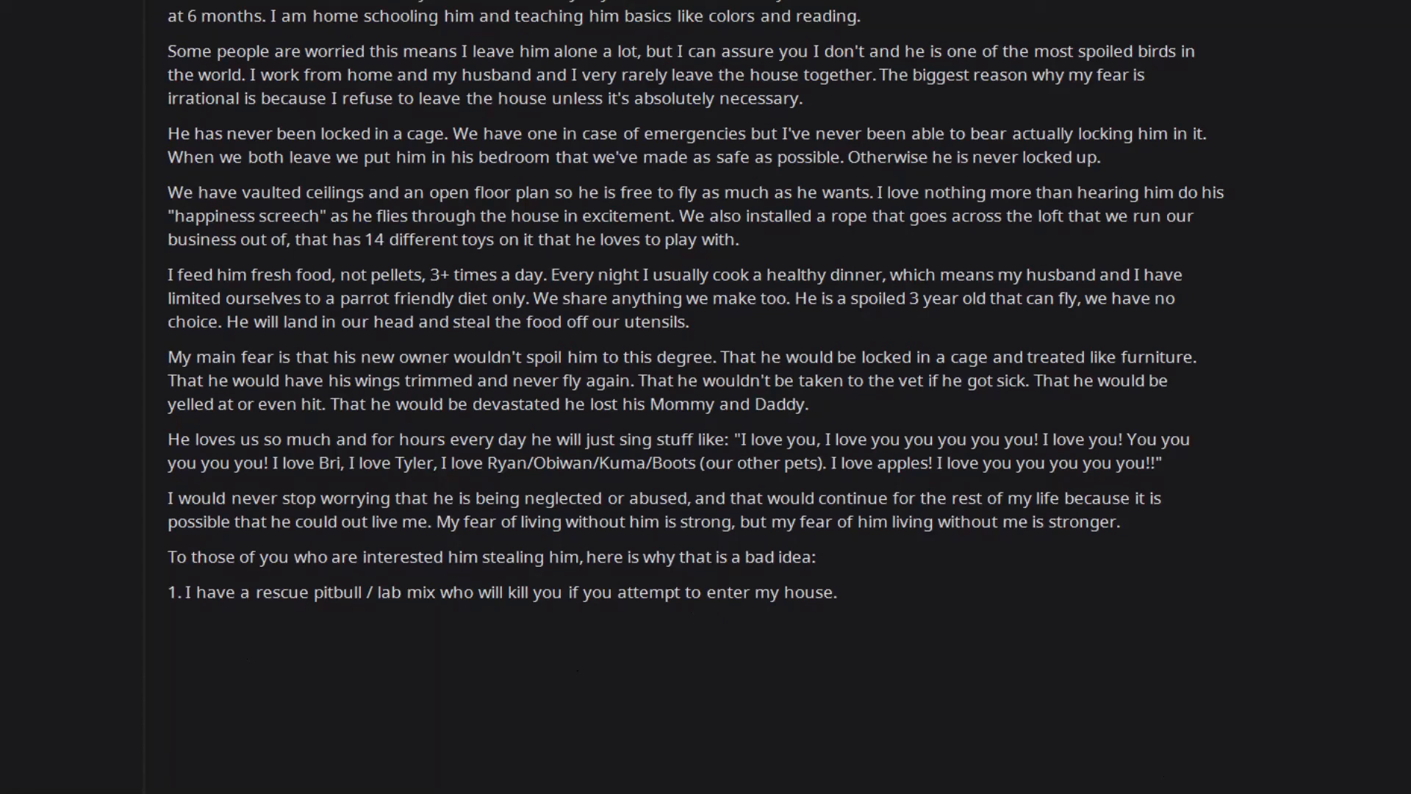
type("I also have a guard goose (")
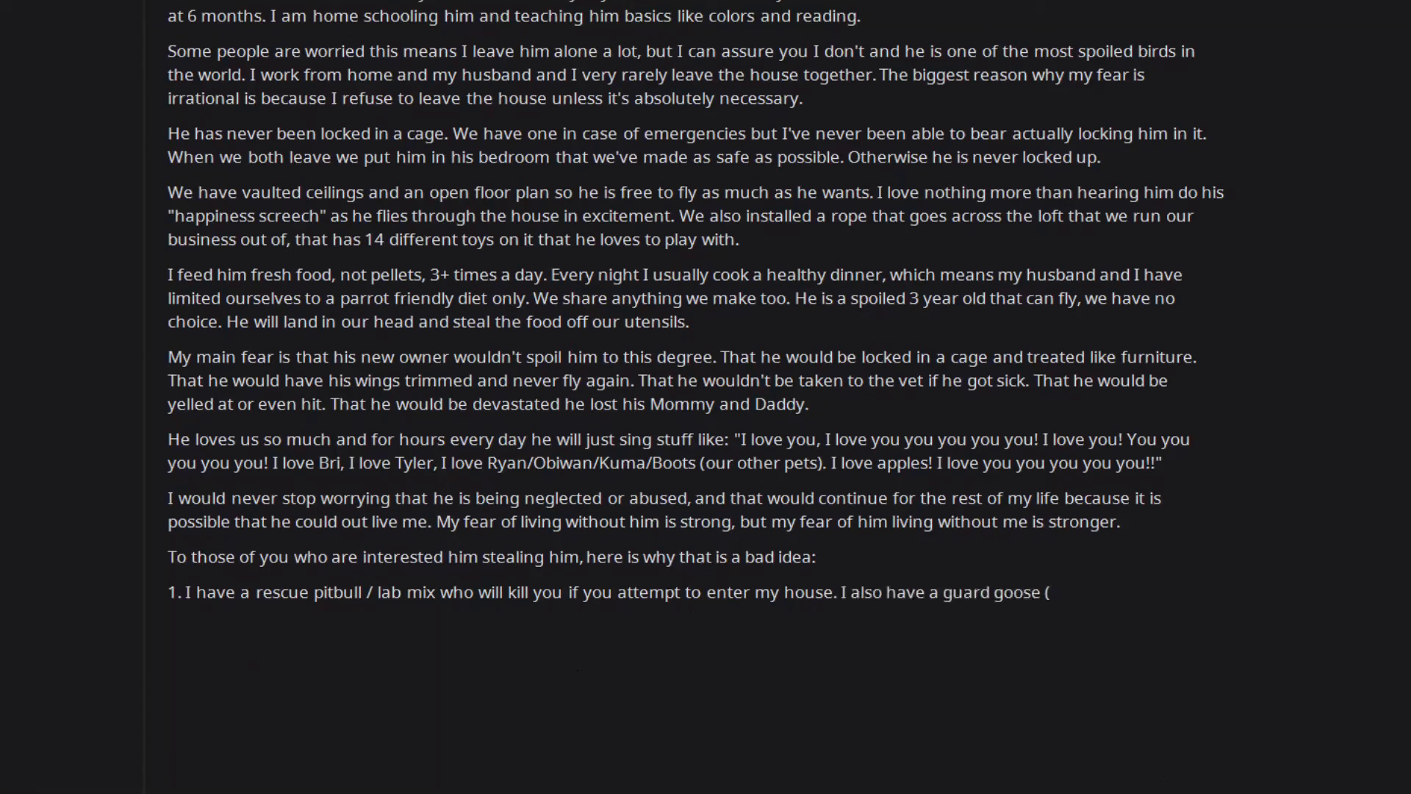
type("he wears diapers)")
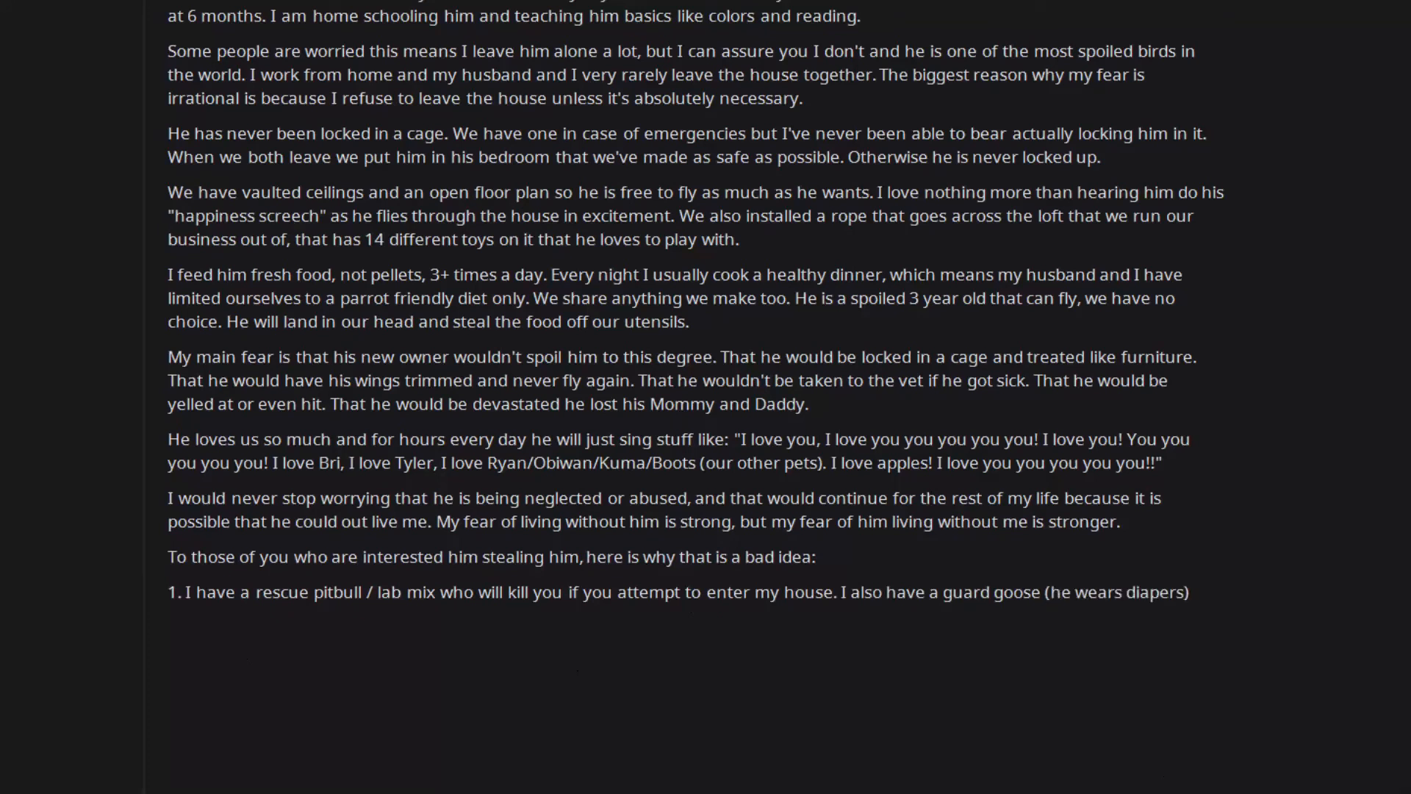
type("that will back him up.")
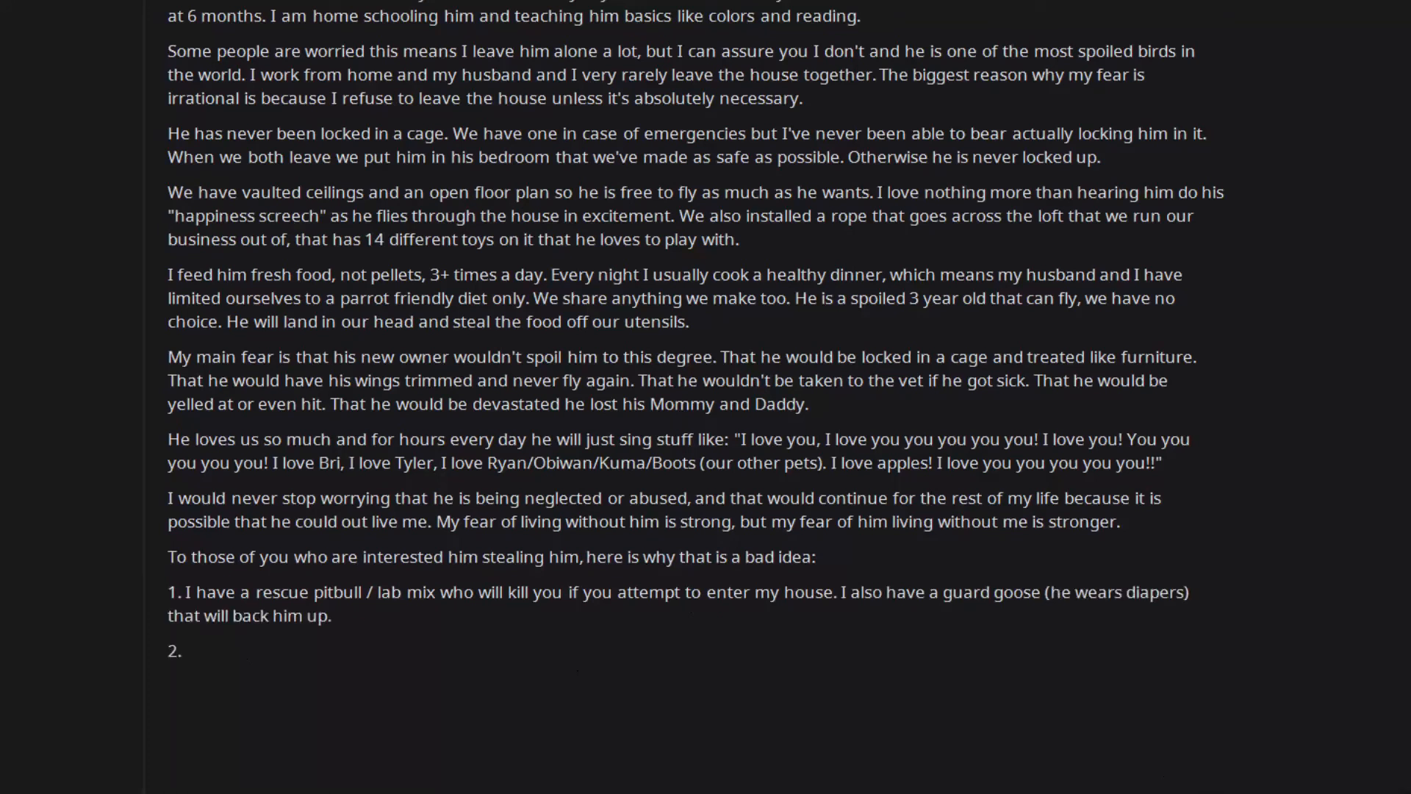
type("I have an advanced security system with several cameras. I can check them whenever I want and I will get an alert if you come near my house.")
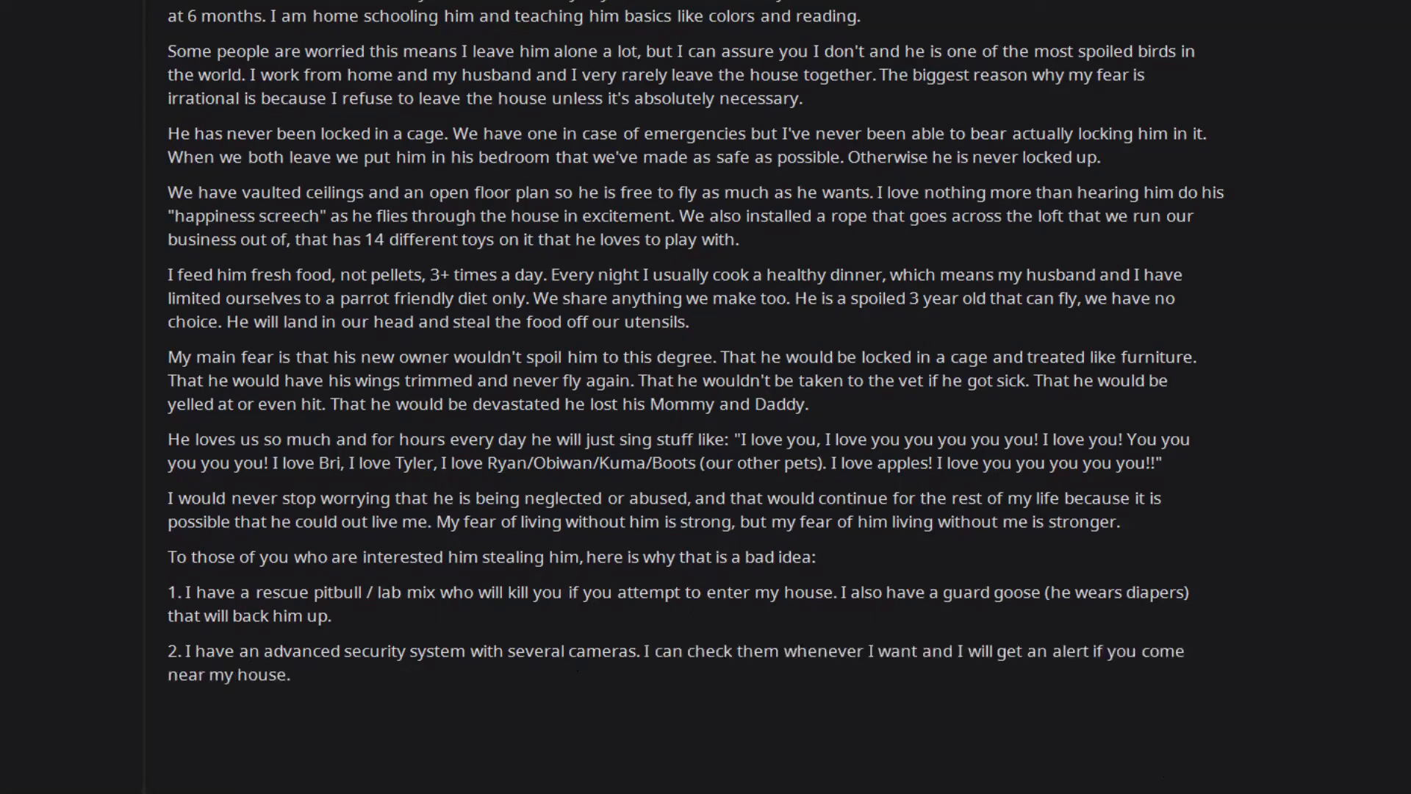
type("The police will be there in 2 minutes.")
type("3. He barely steps up for me and he will never step up for a stranger. He is free in his bird room and will fly around.")
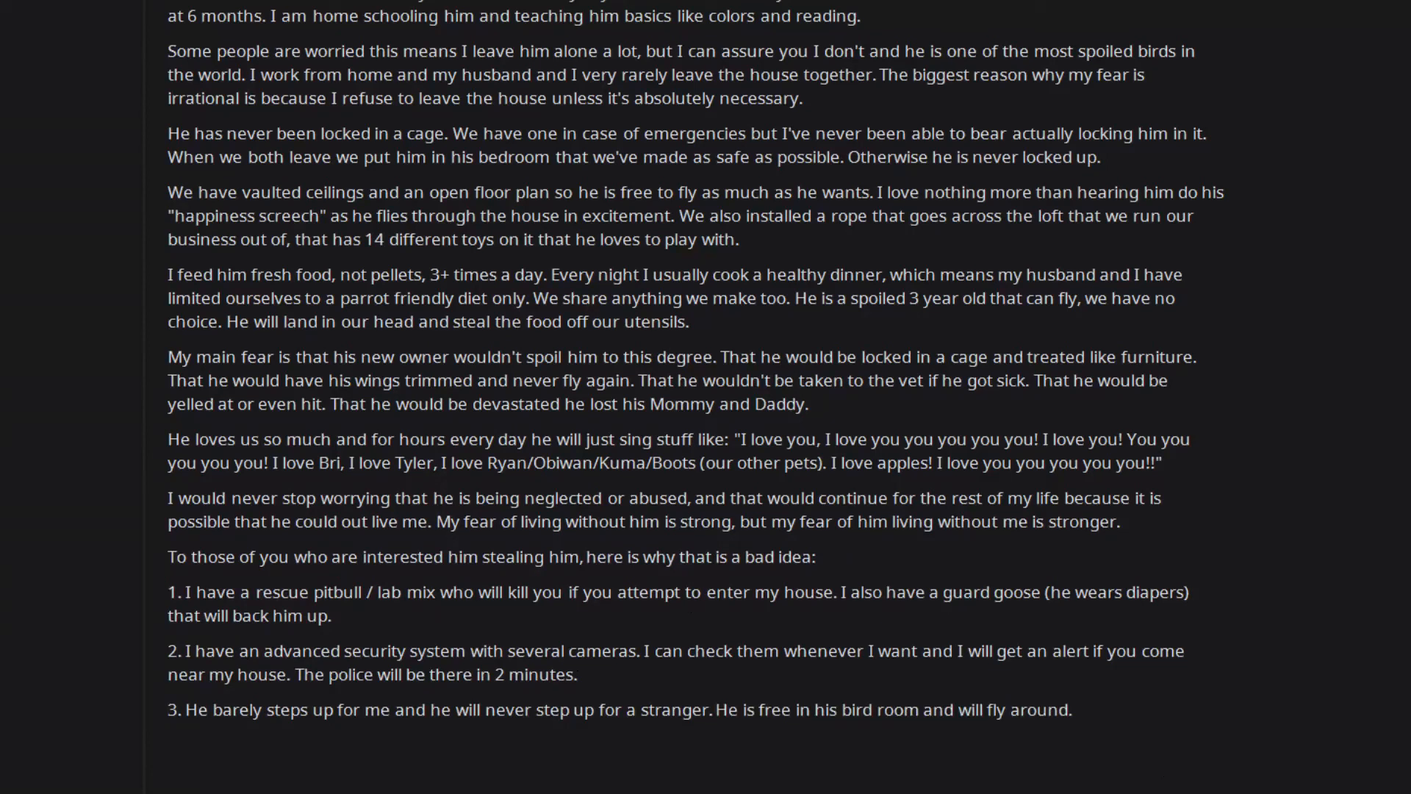
type("Good luck catching him because if he doesn't want to be caught, I can't even do it. He will probably bite your finger off if you manage to catch him.")
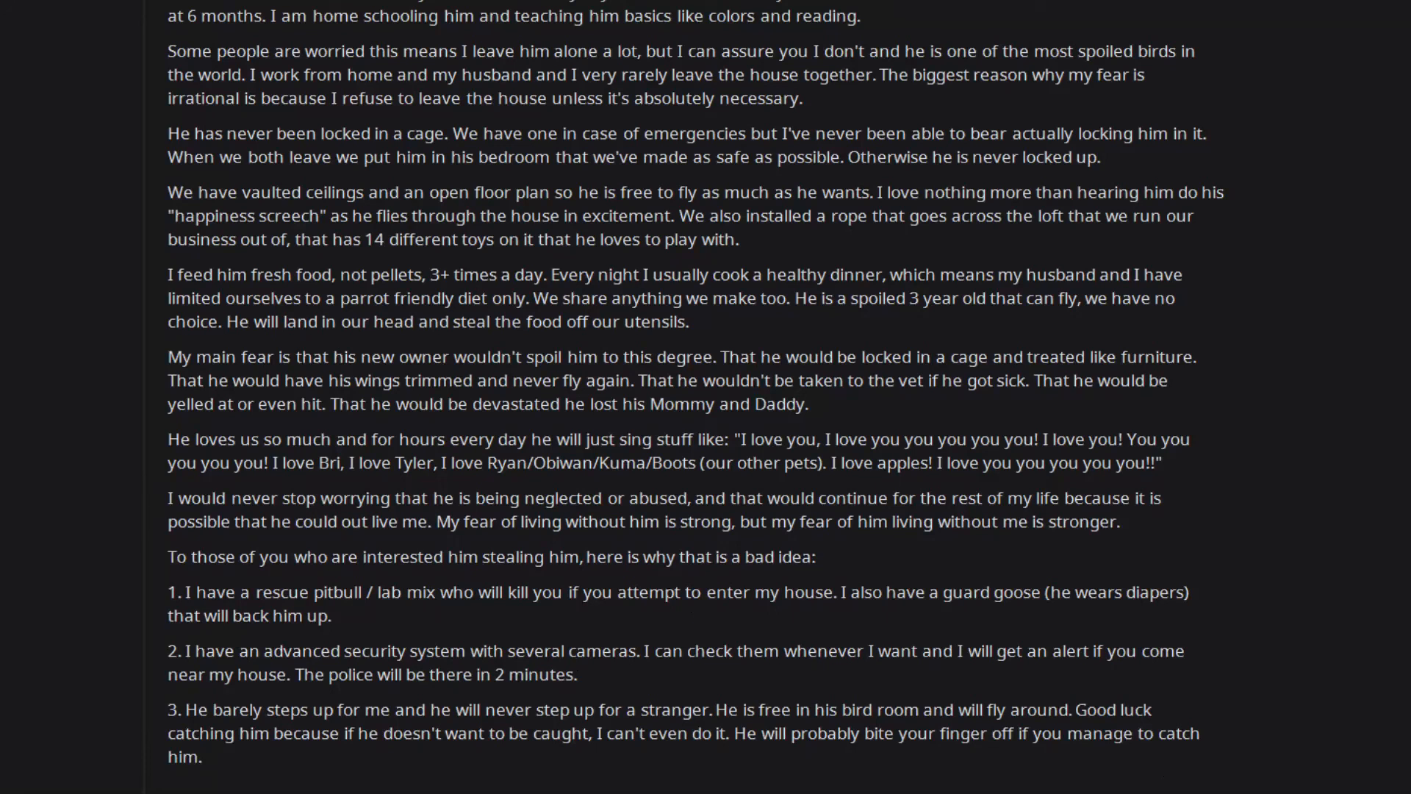
scroll("down", 3)
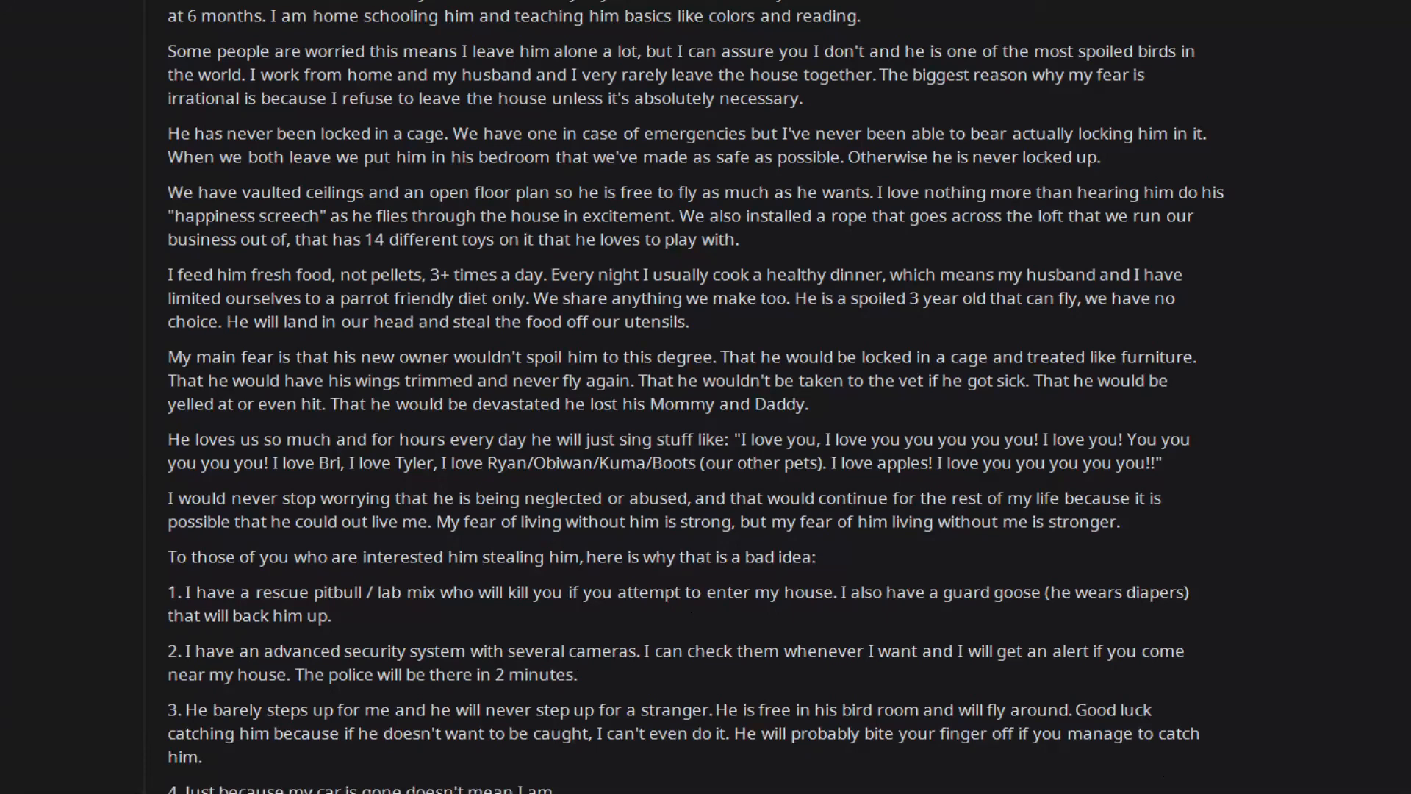